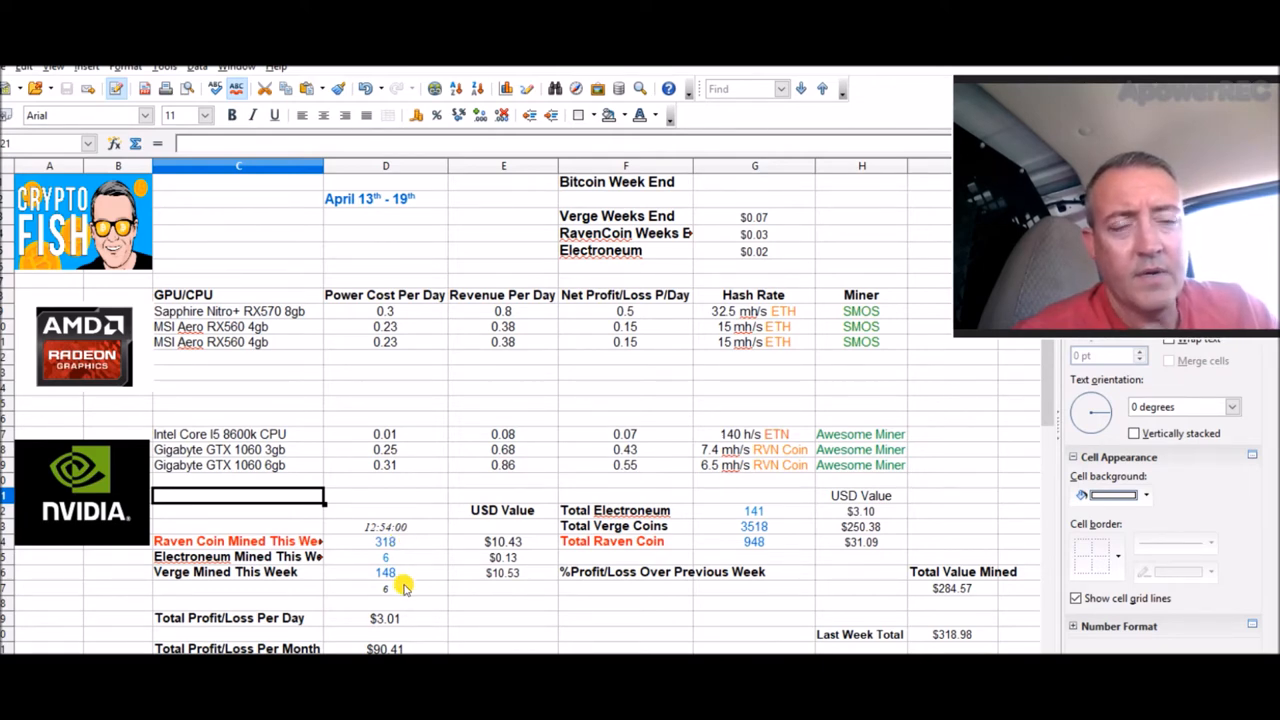
pyautogui.moveTo(419, 558)
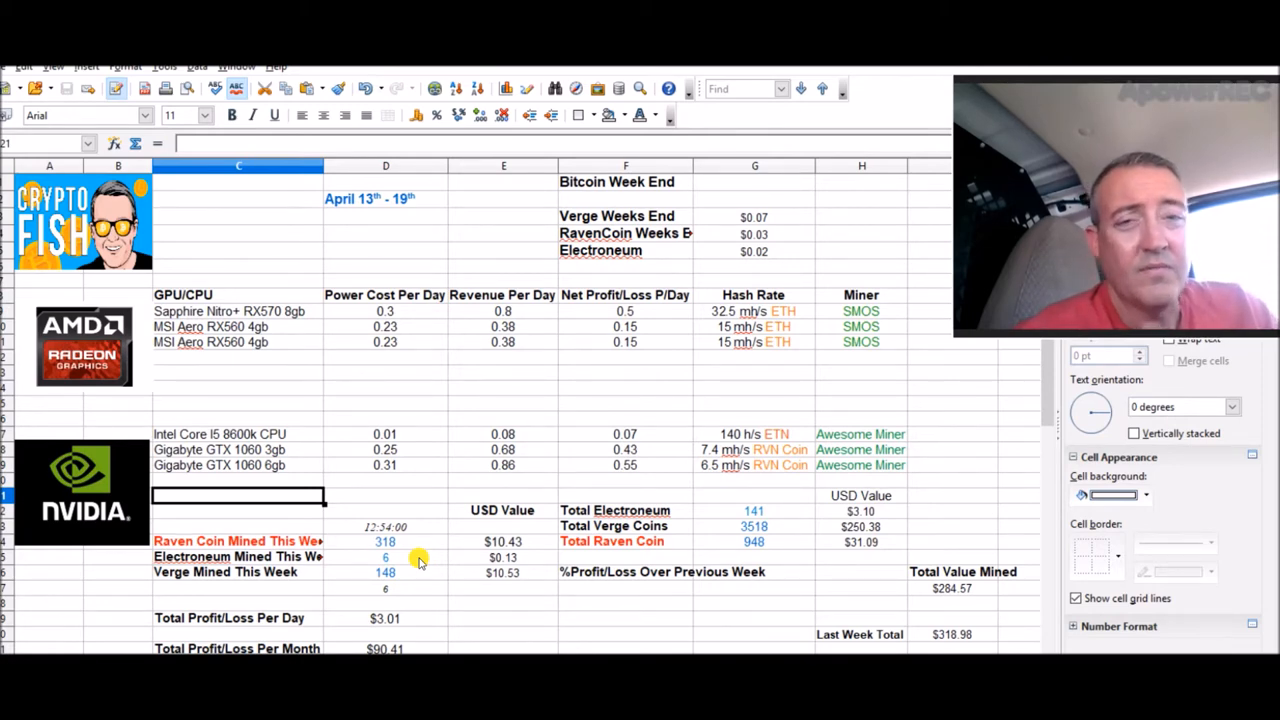
pyautogui.moveTo(683, 528)
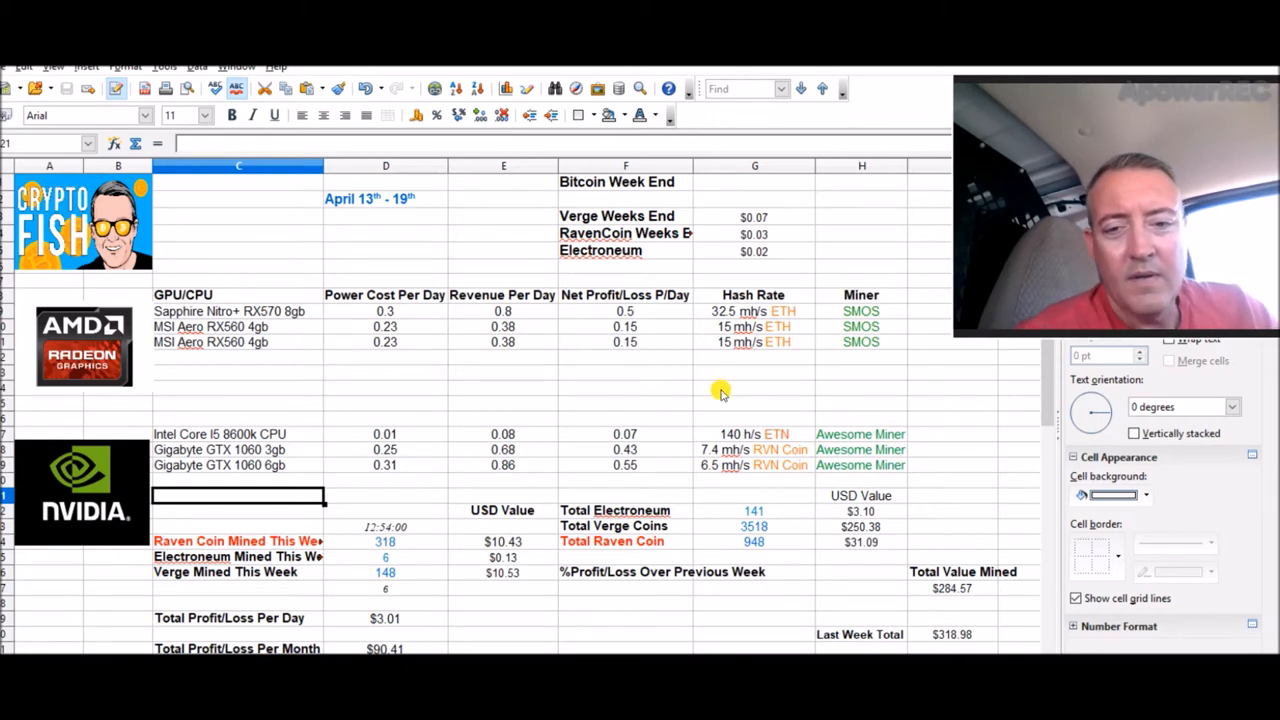
pyautogui.moveTo(688, 527)
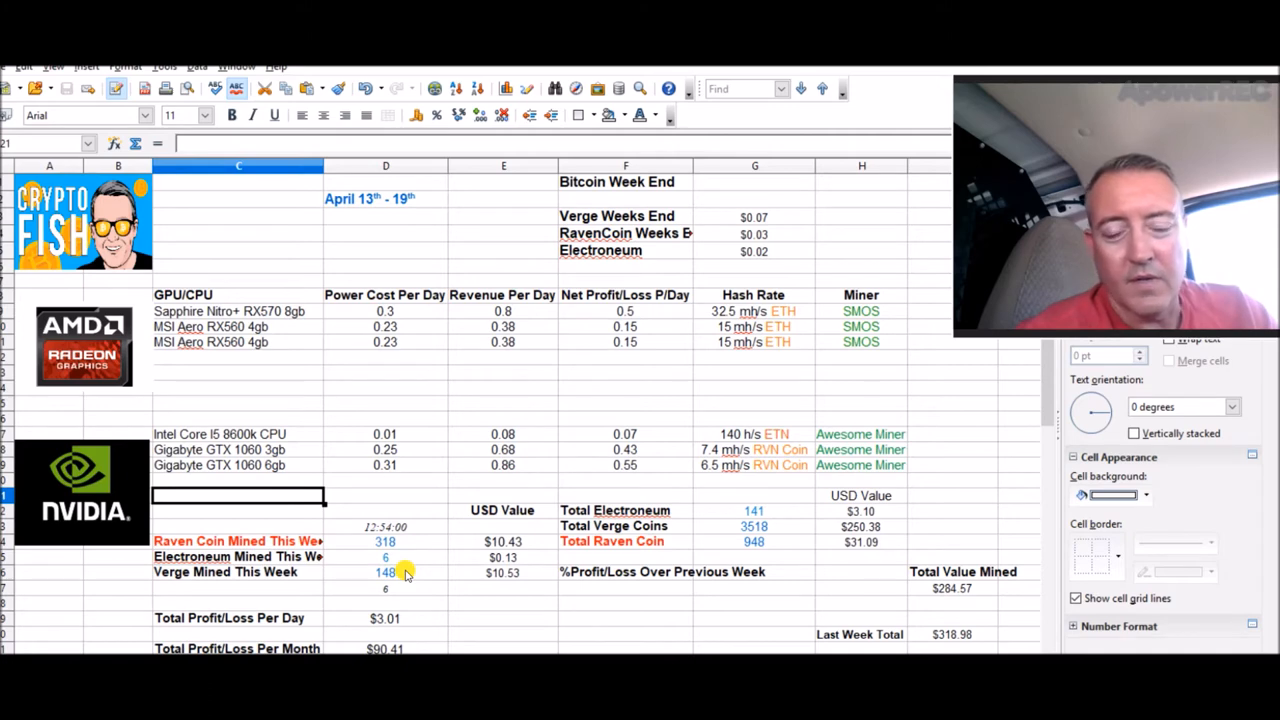
pyautogui.moveTo(435, 510)
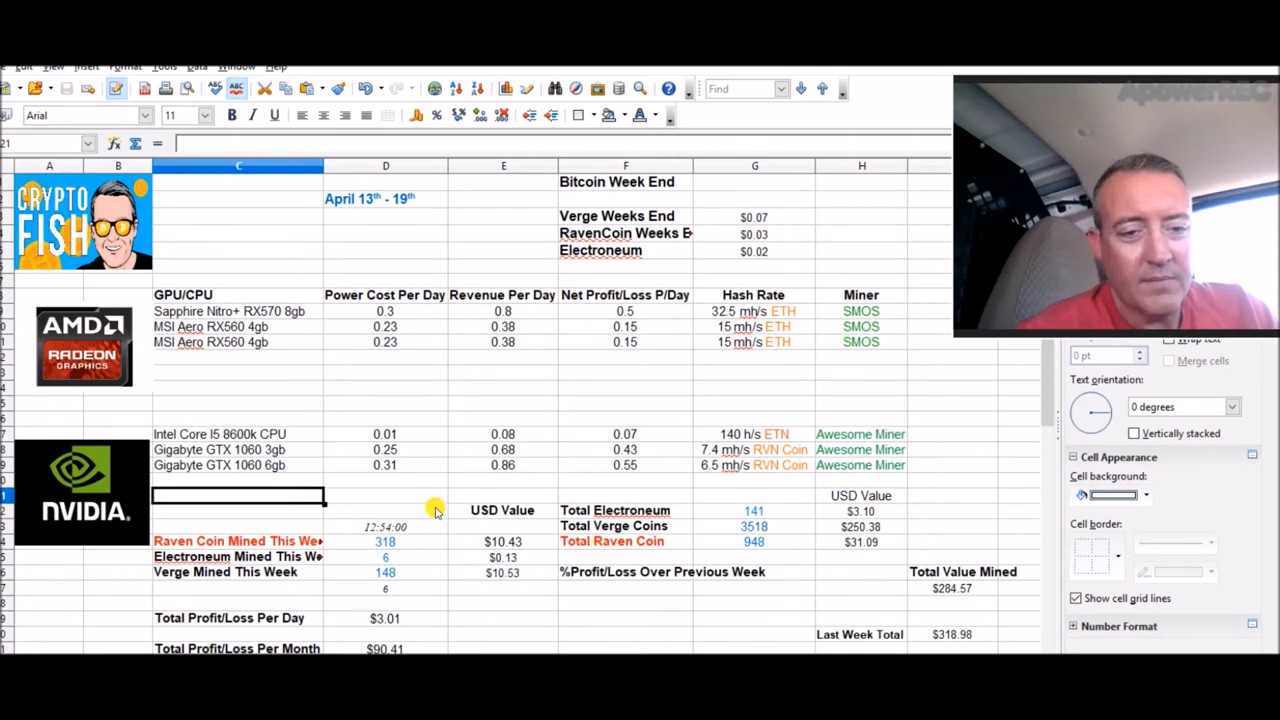
pyautogui.moveTo(368, 385)
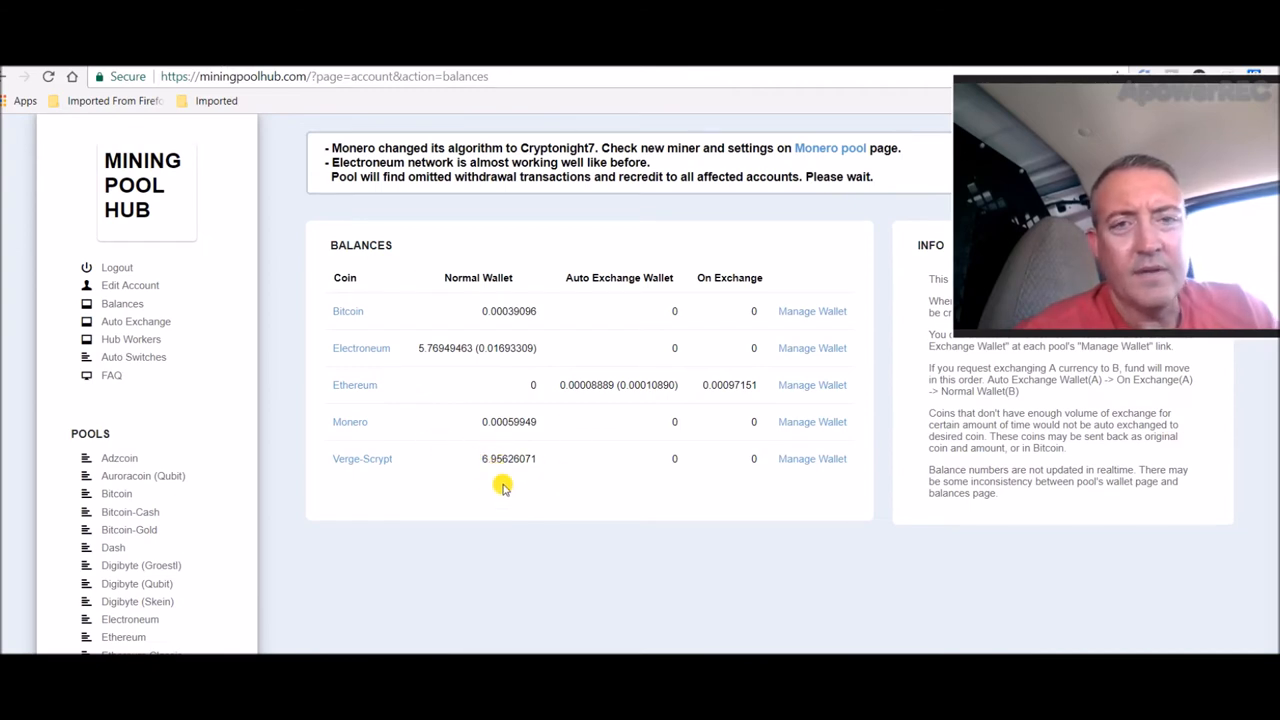
pyautogui.moveTo(406, 384)
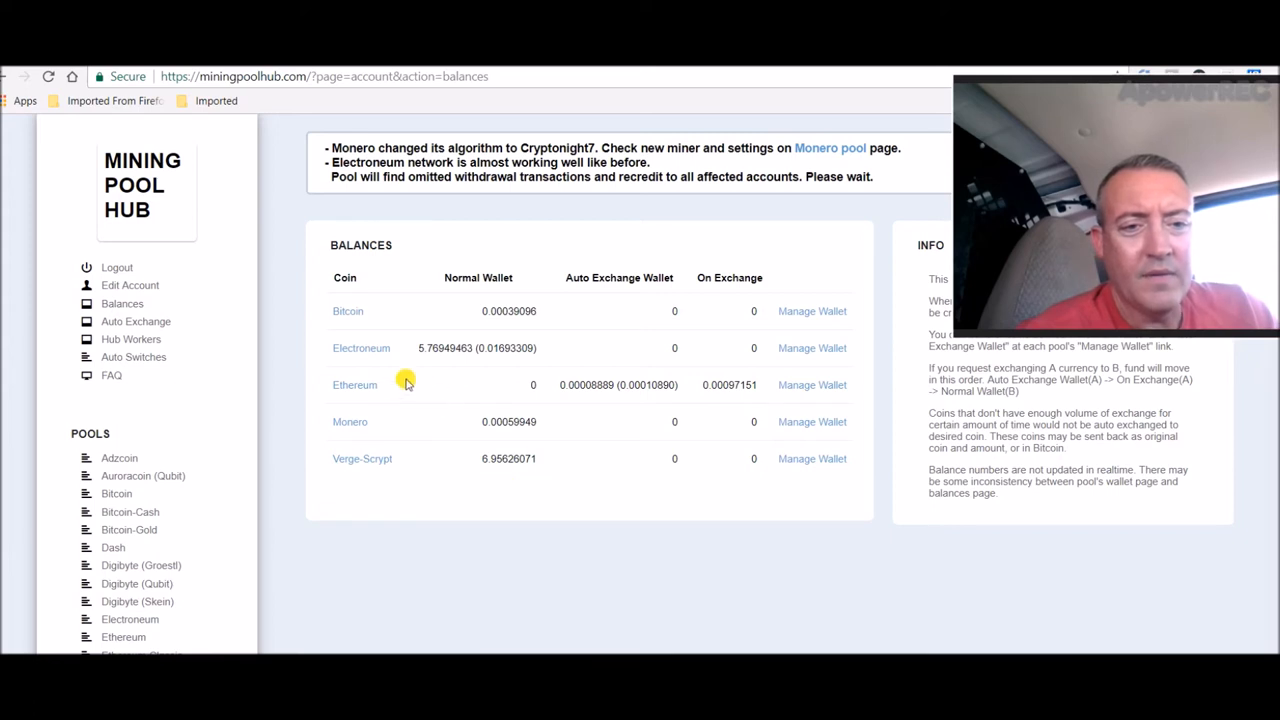
pyautogui.moveTo(435, 360)
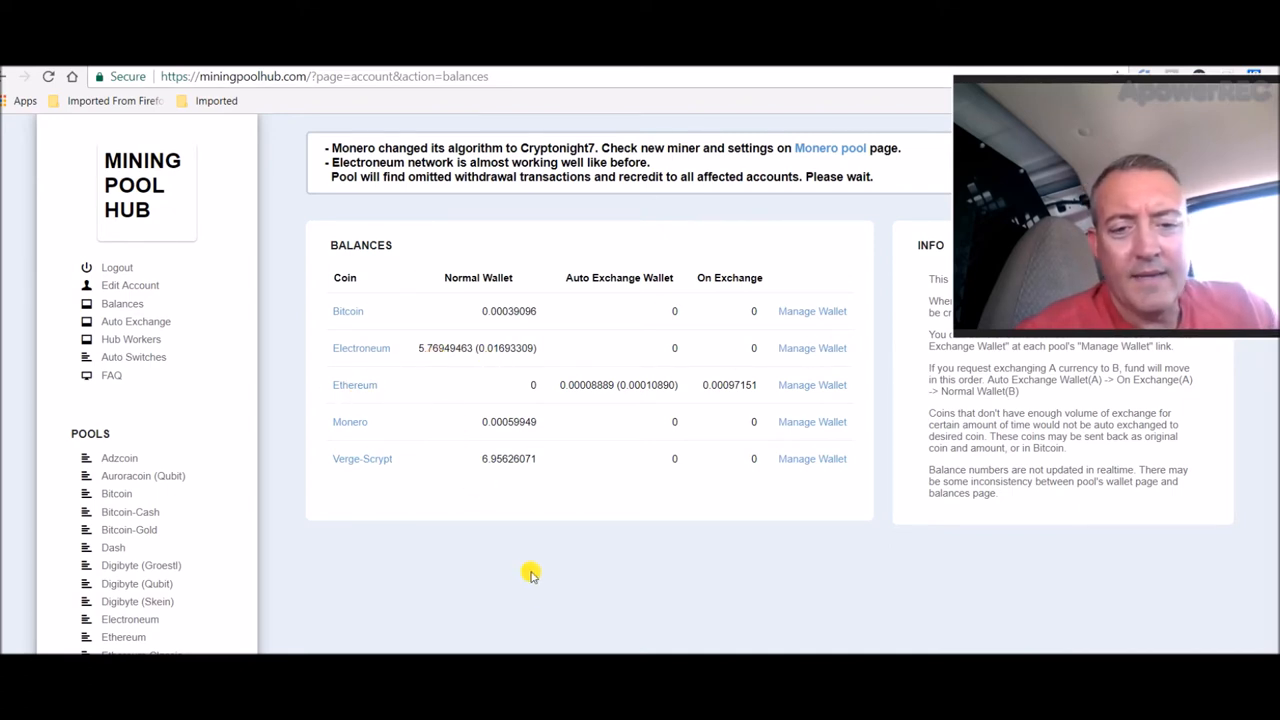
pyautogui.moveTo(543, 220)
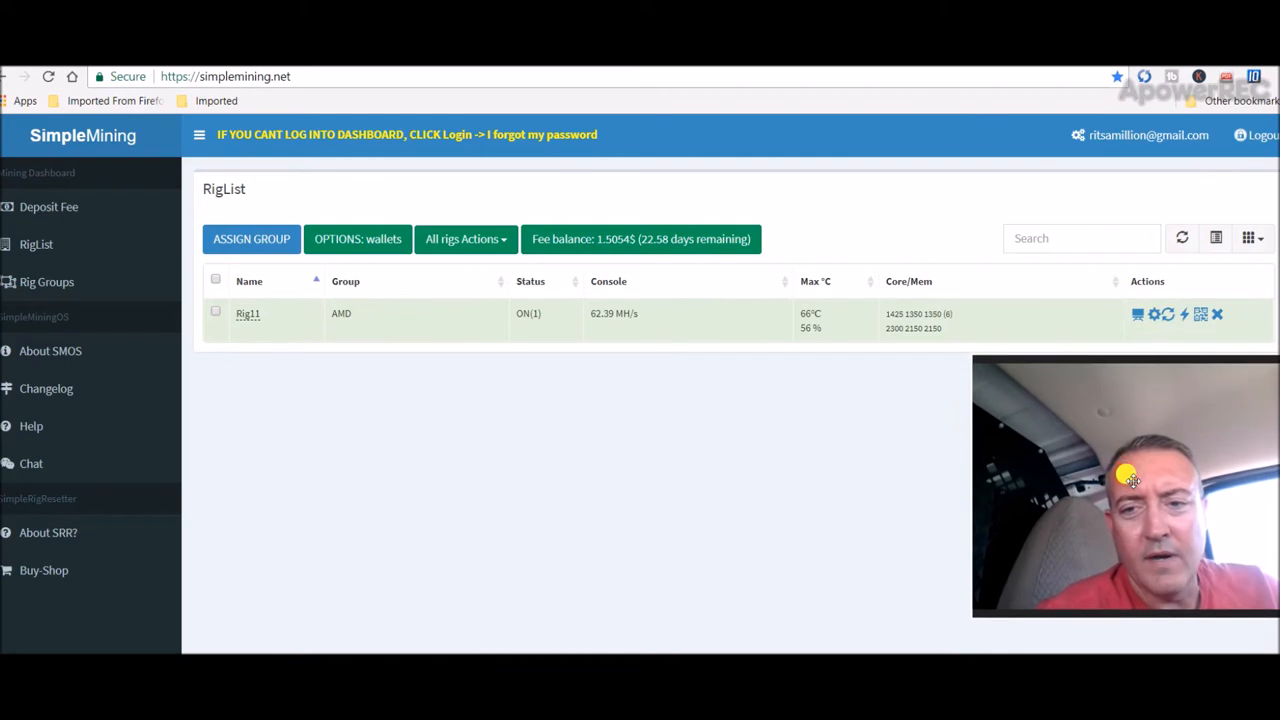
pyautogui.moveTo(622, 347)
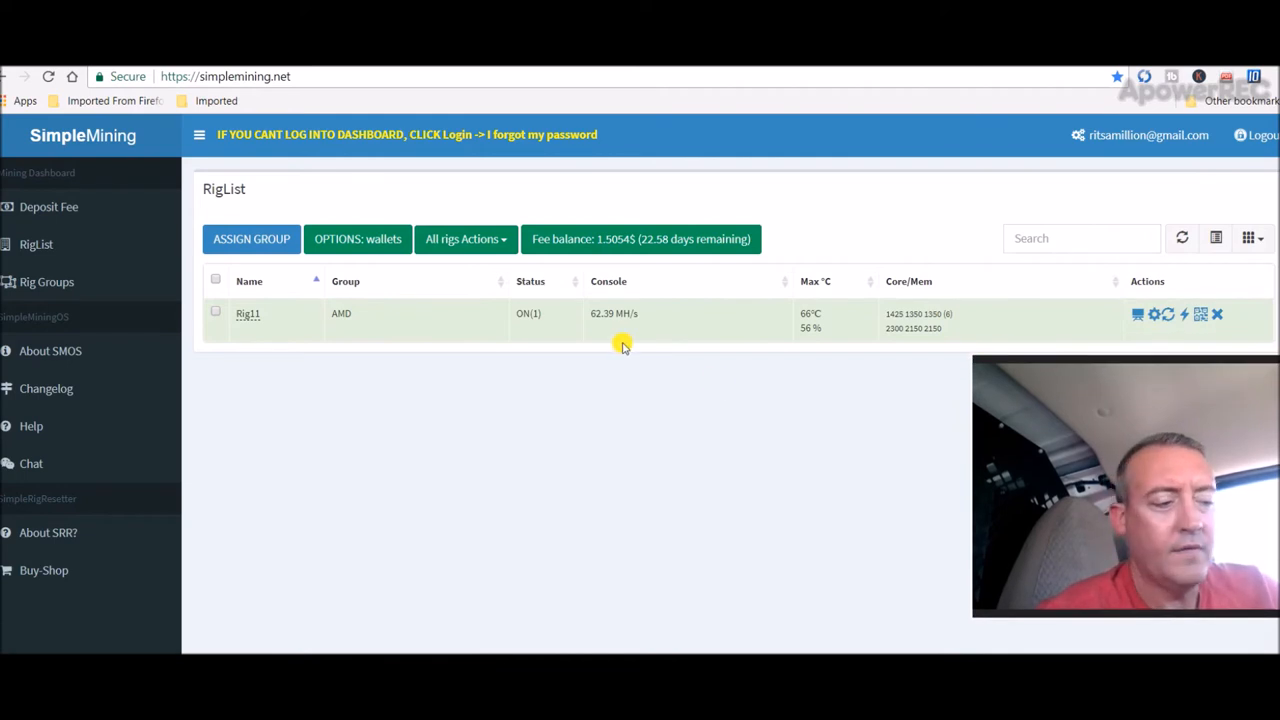
pyautogui.moveTo(677, 362)
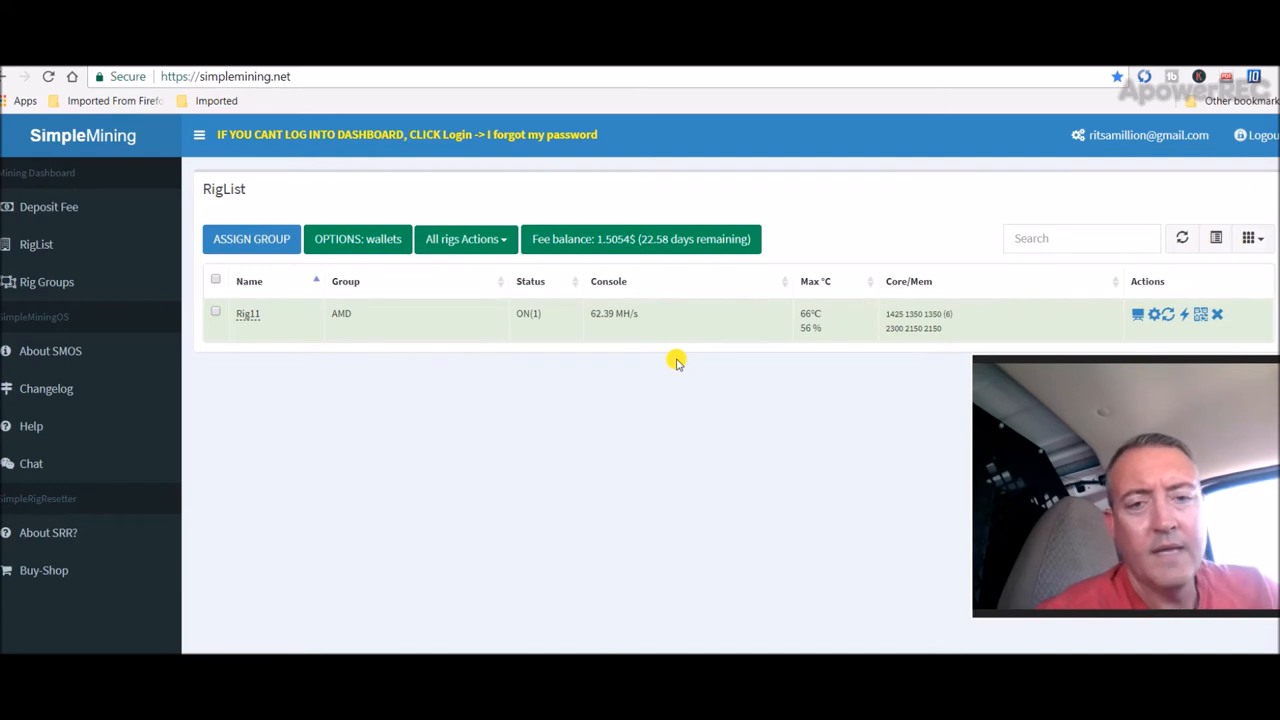
pyautogui.moveTo(196, 266)
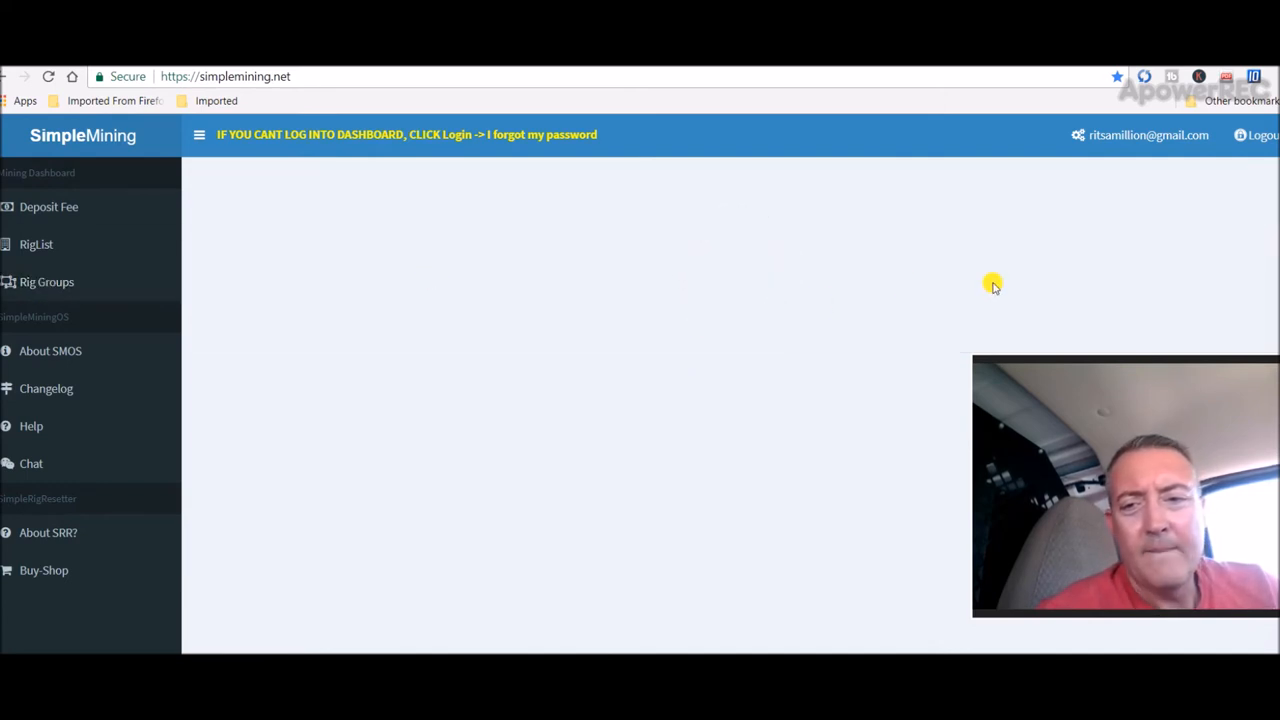
# - Bring up the miner program choices for the AMD rig group
pyautogui.click(47, 281)
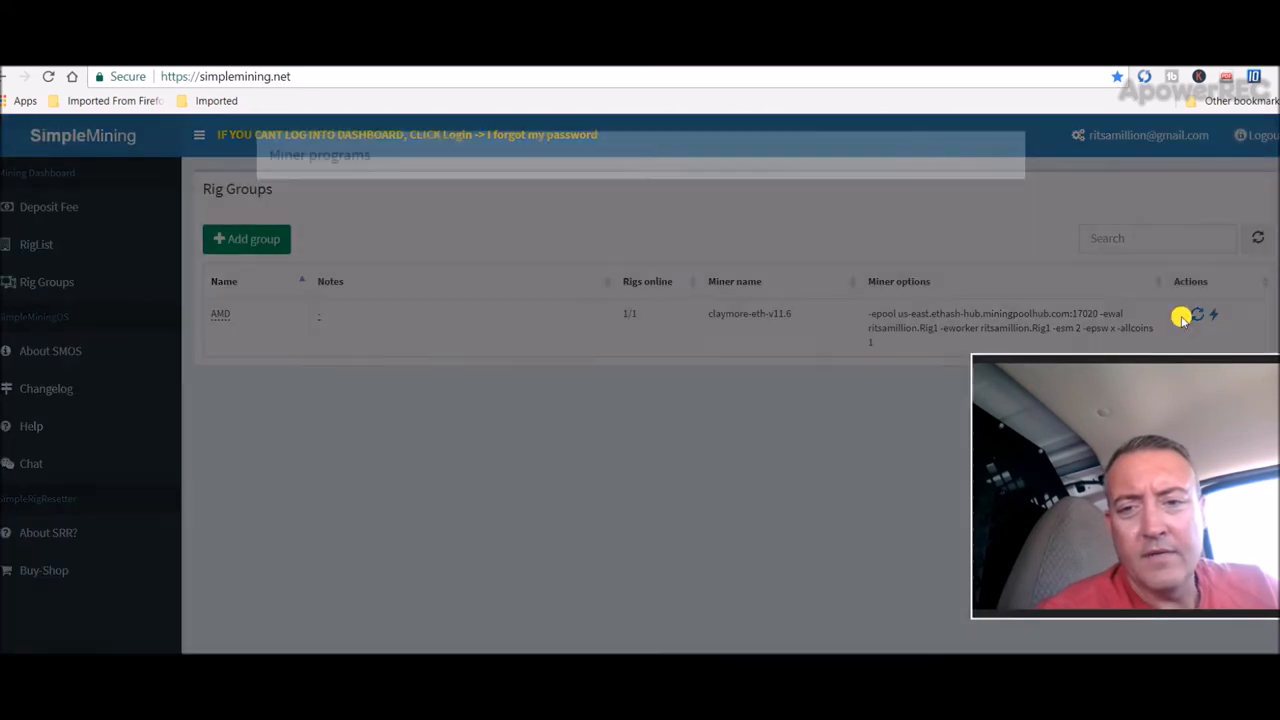
# - Scroll the Miner programs list down to the sgminer and x16r (Raven) entries
pyautogui.click(1197, 314)
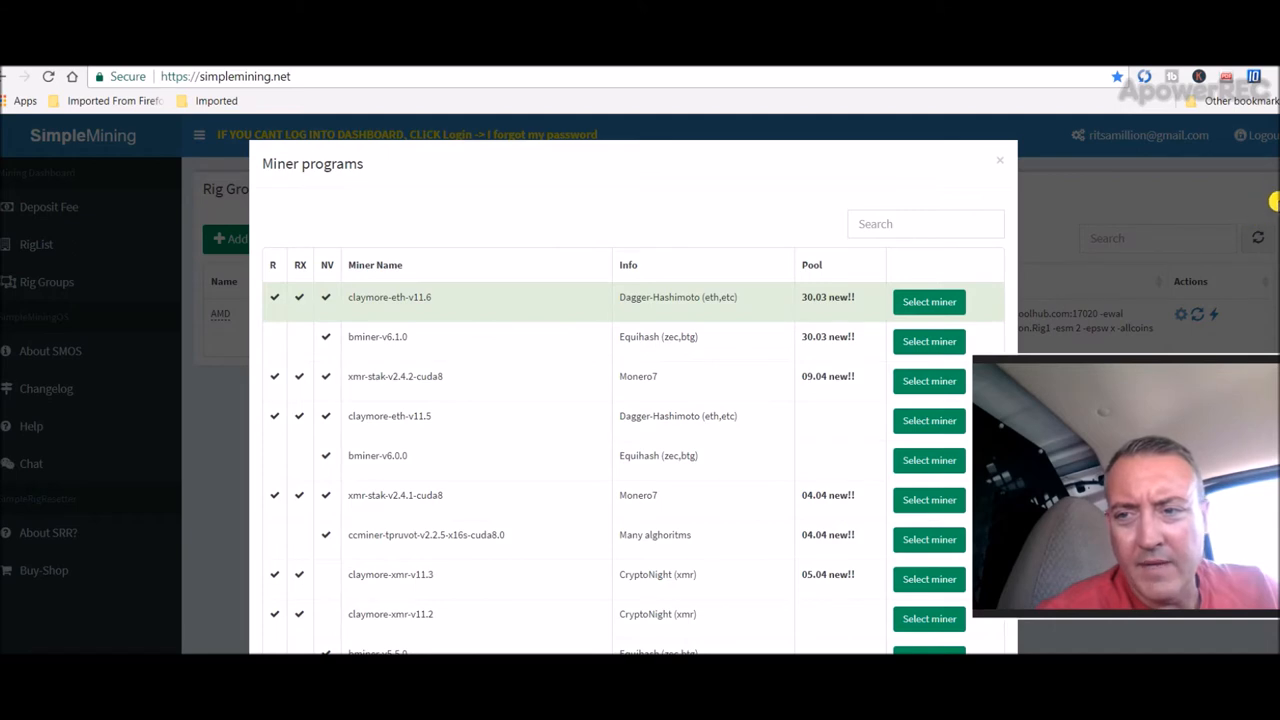
pyautogui.scroll(-3)
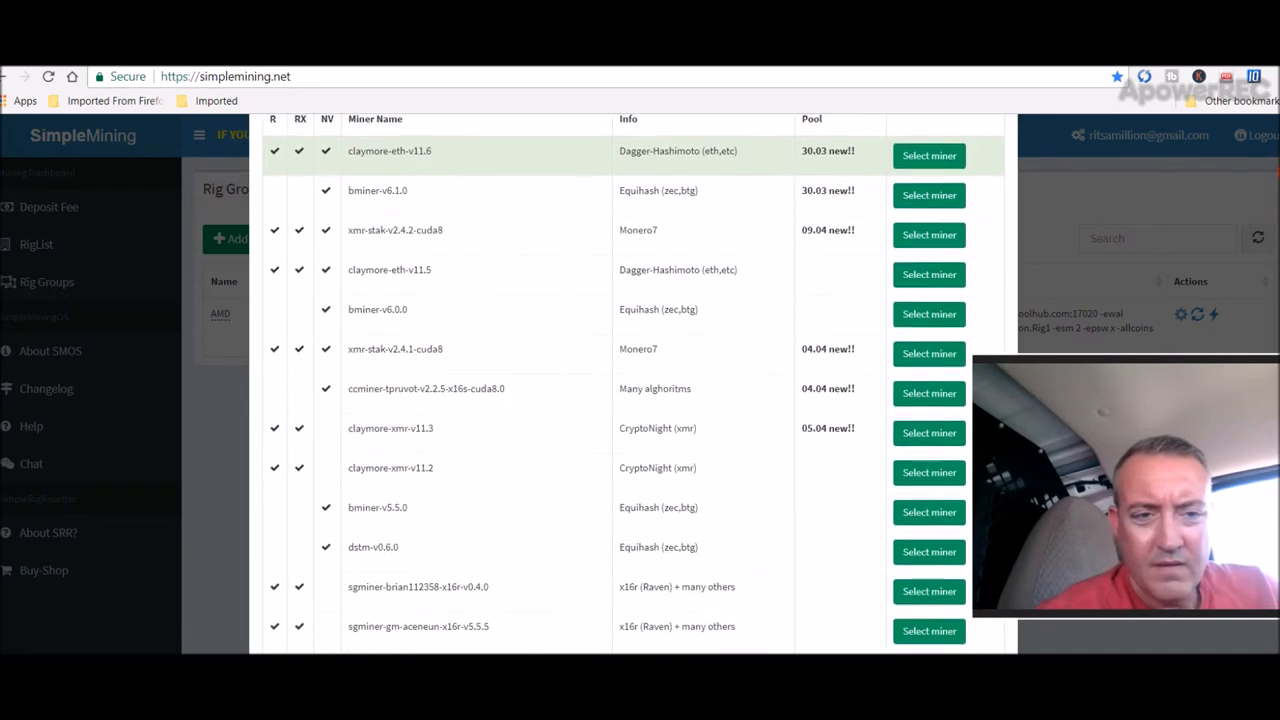
pyautogui.scroll(-3)
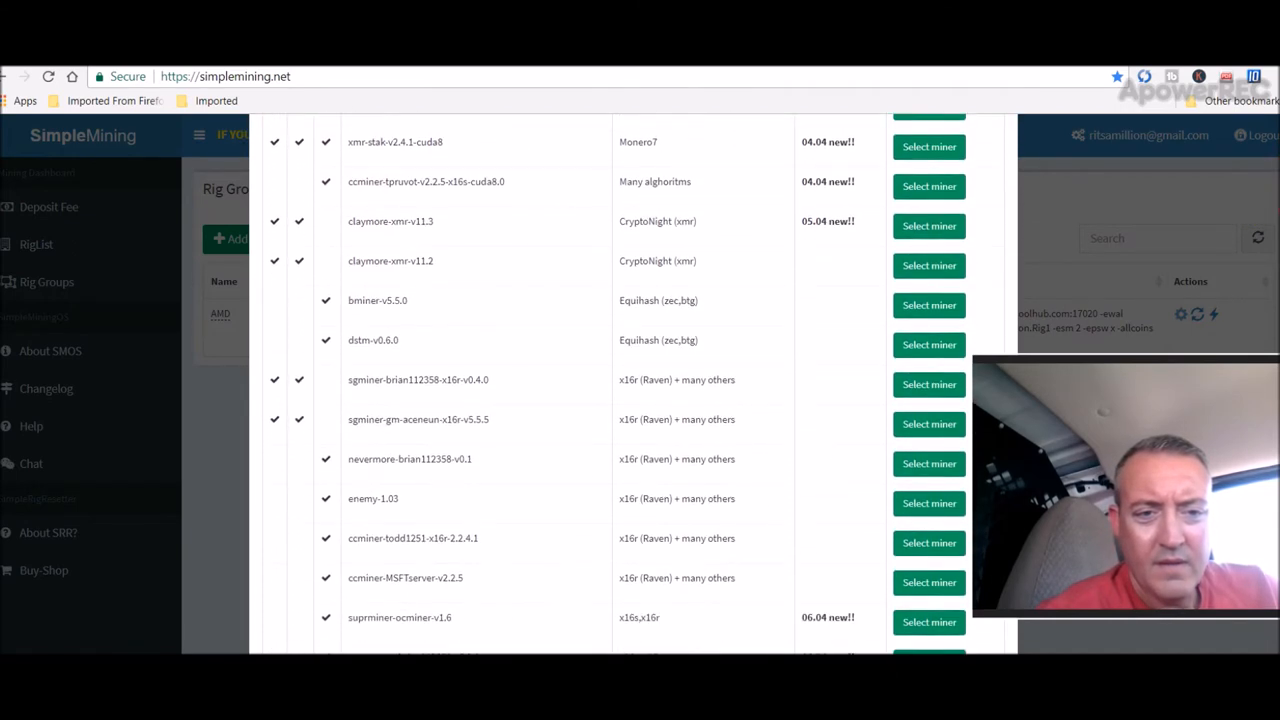
pyautogui.moveTo(440, 414)
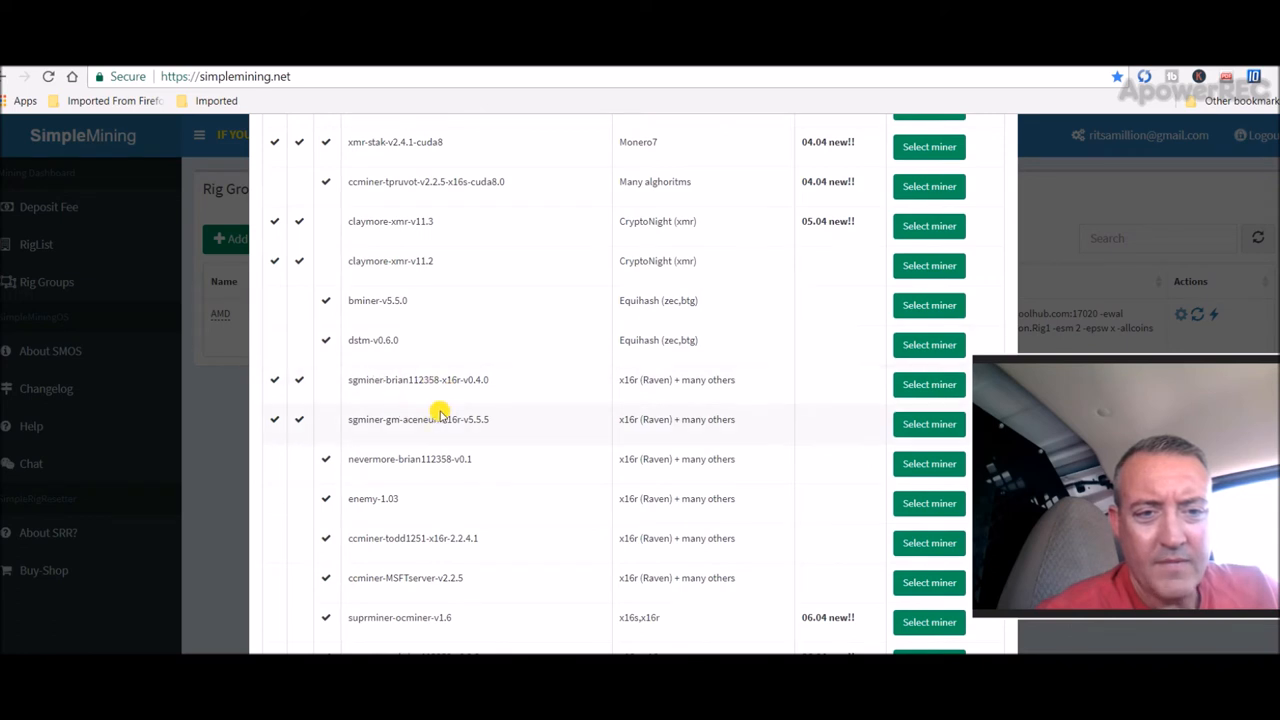
pyautogui.moveTo(455, 445)
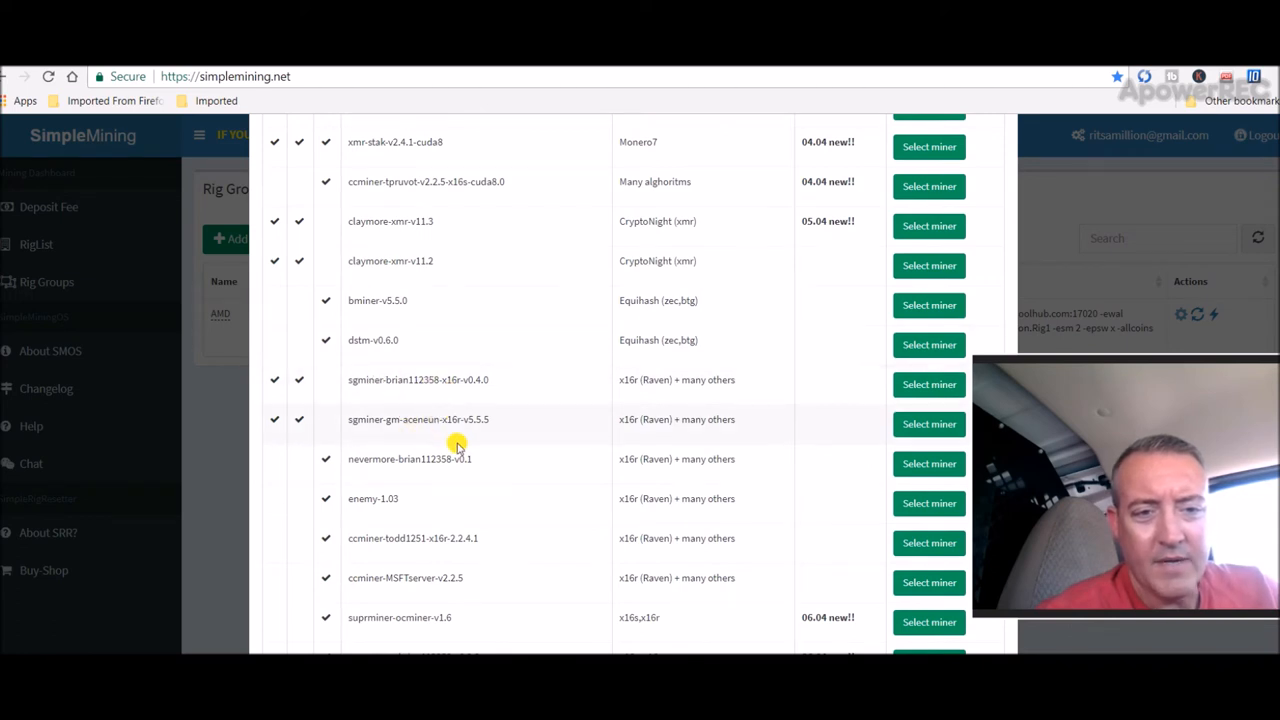
pyautogui.moveTo(519, 421)
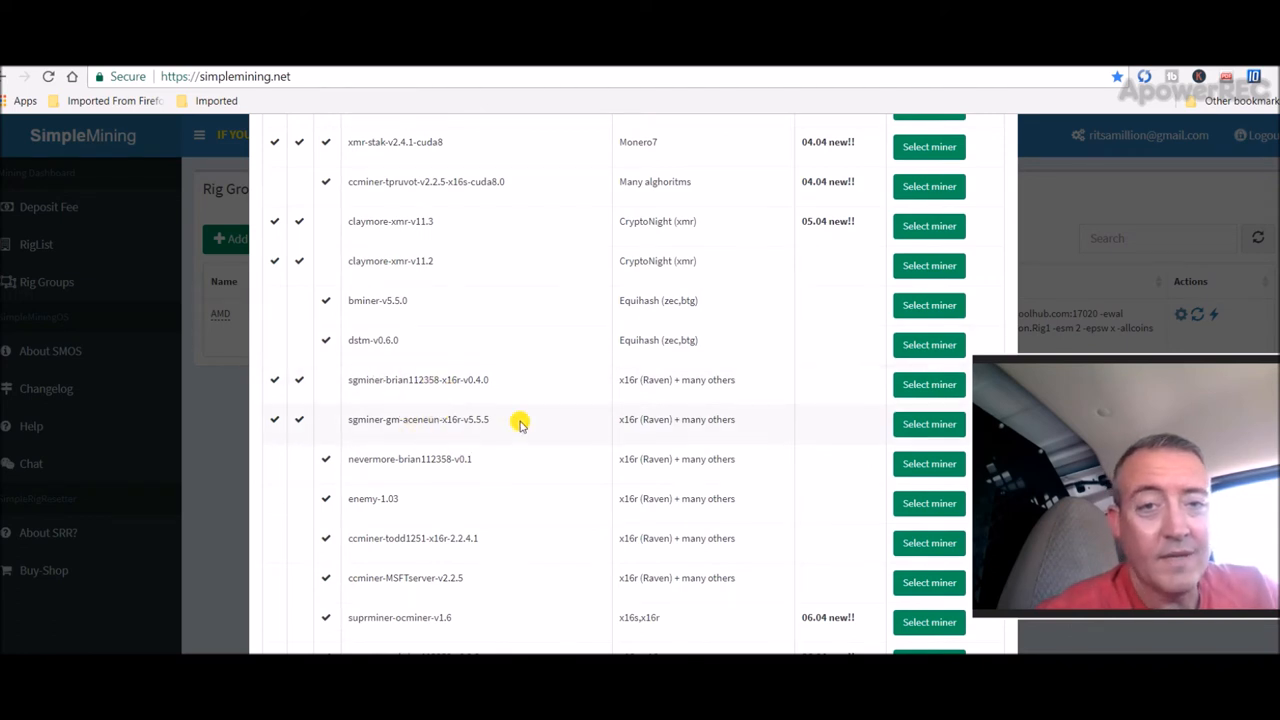
pyautogui.moveTo(475, 415)
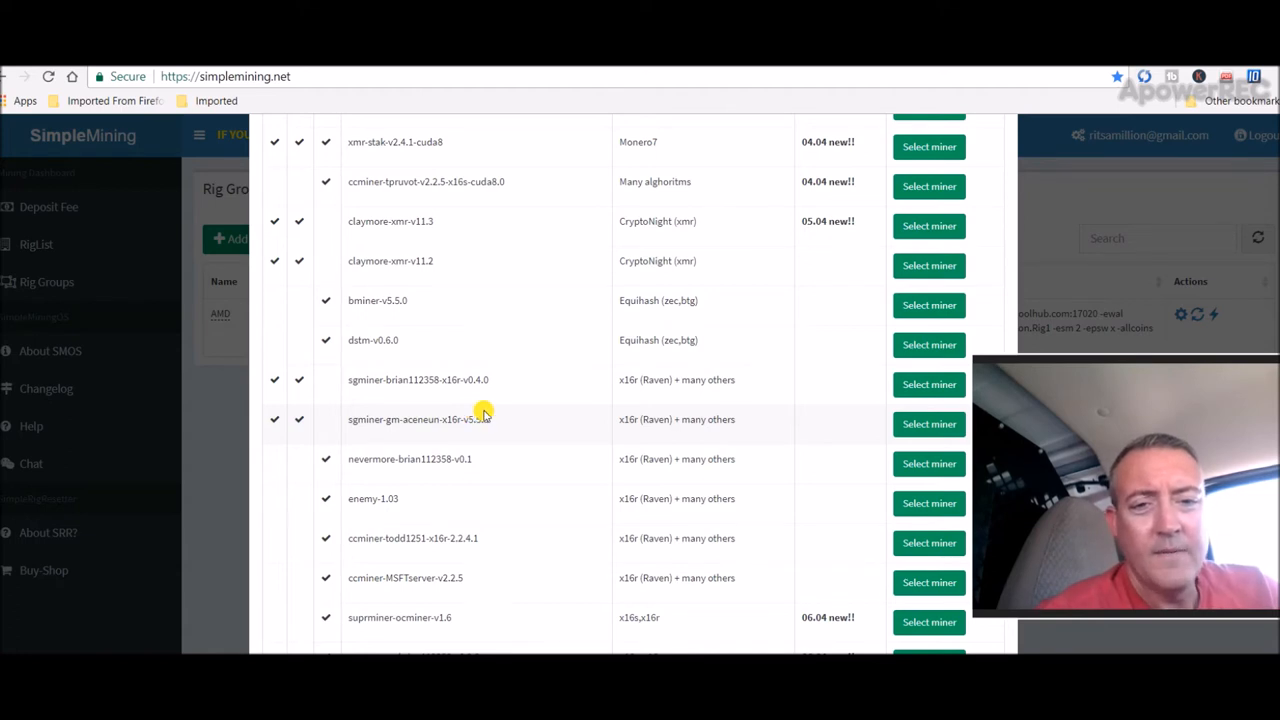
pyautogui.moveTo(474, 393)
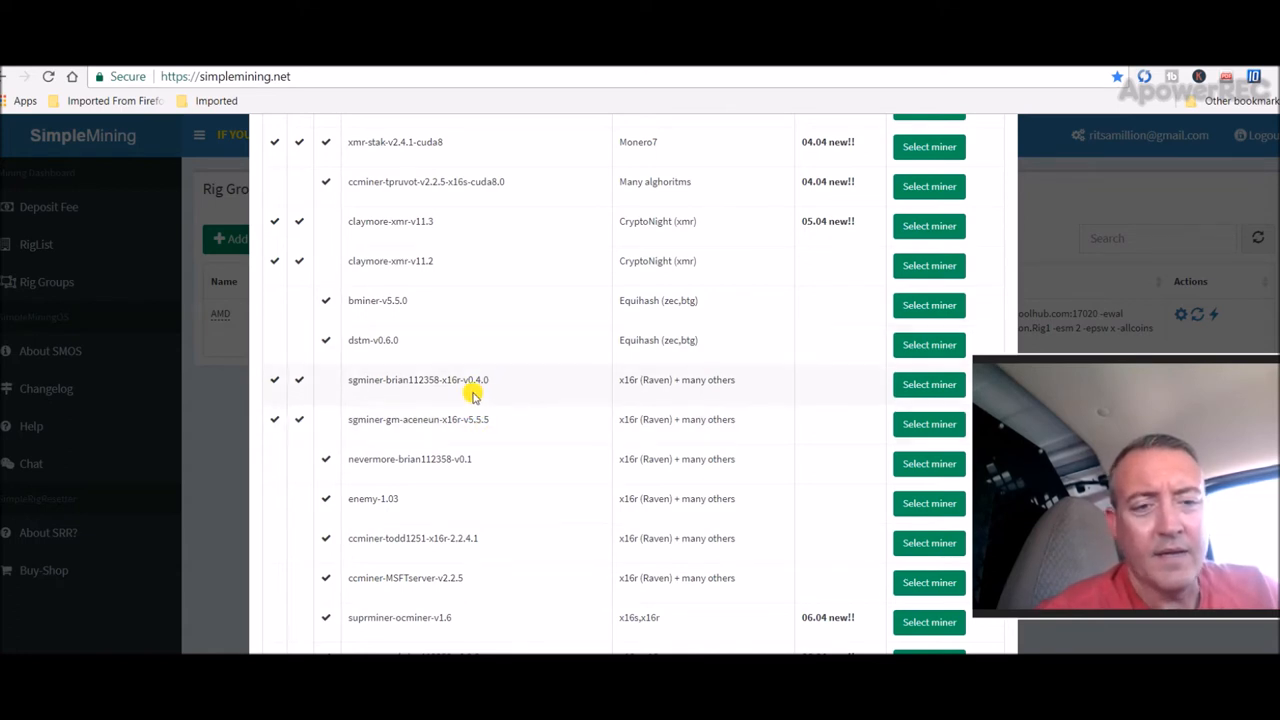
pyautogui.moveTo(397, 400)
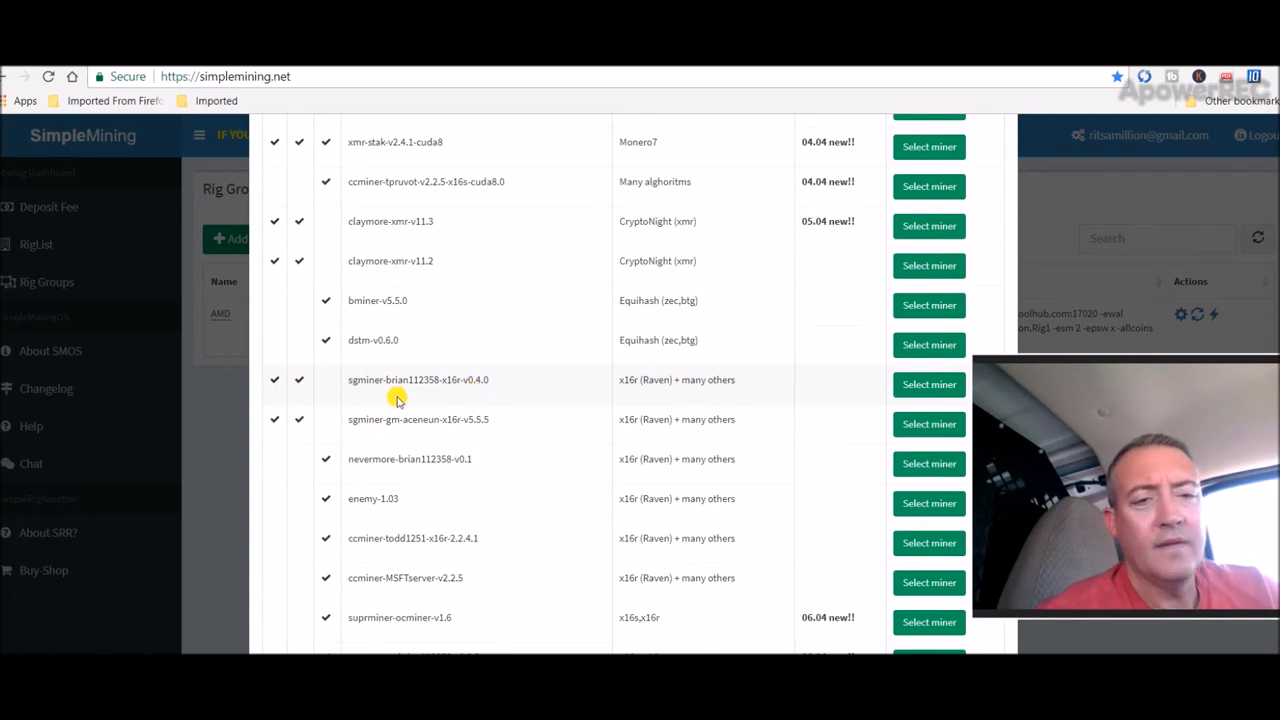
pyautogui.moveTo(390, 368)
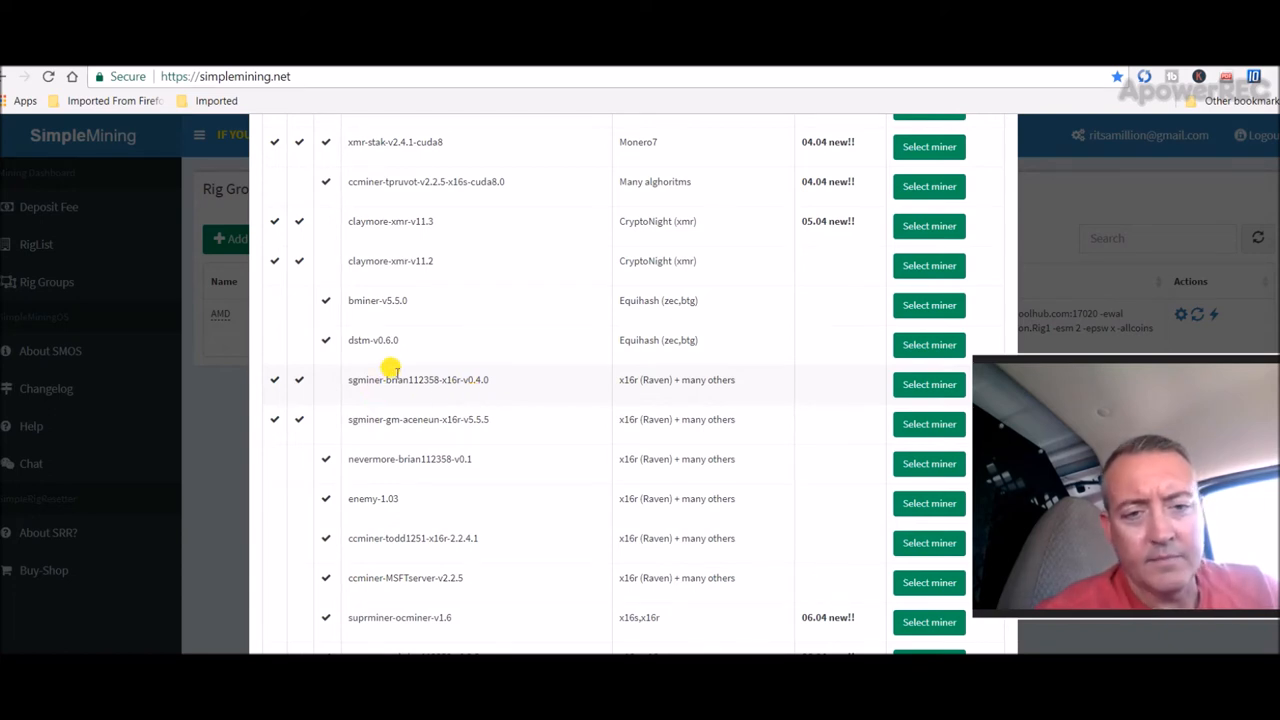
pyautogui.moveTo(628, 398)
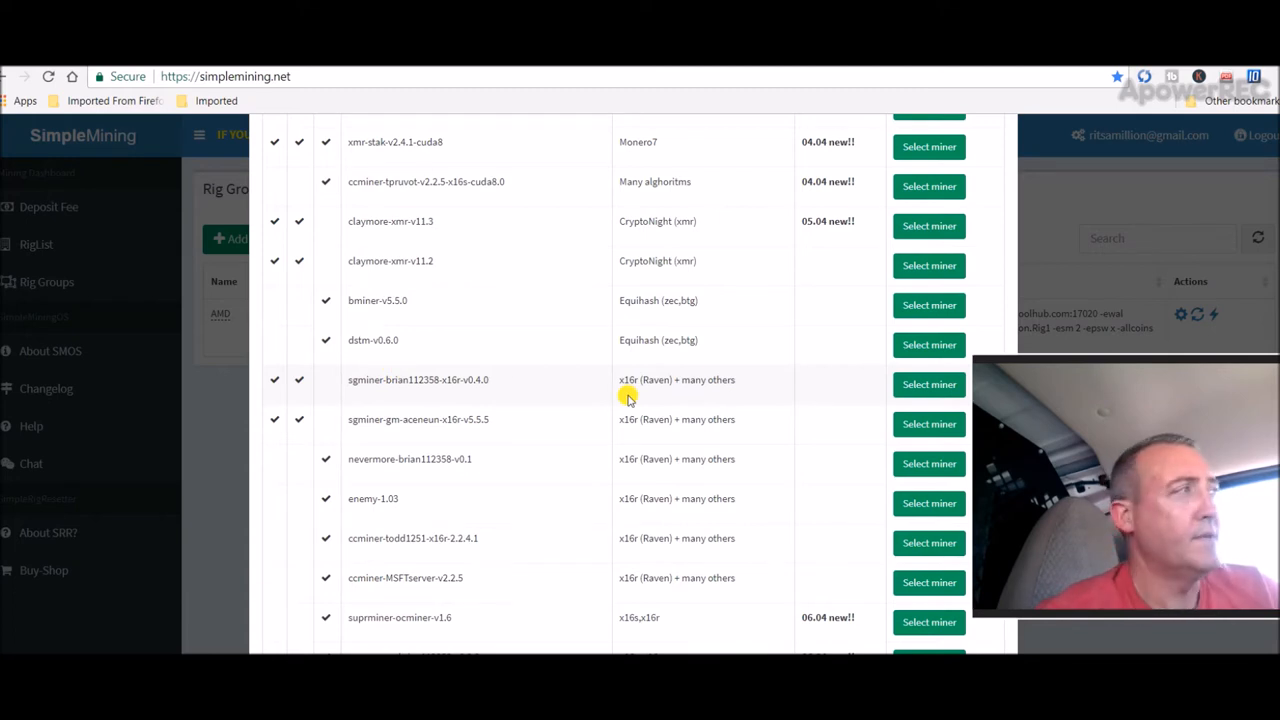
pyautogui.moveTo(720, 388)
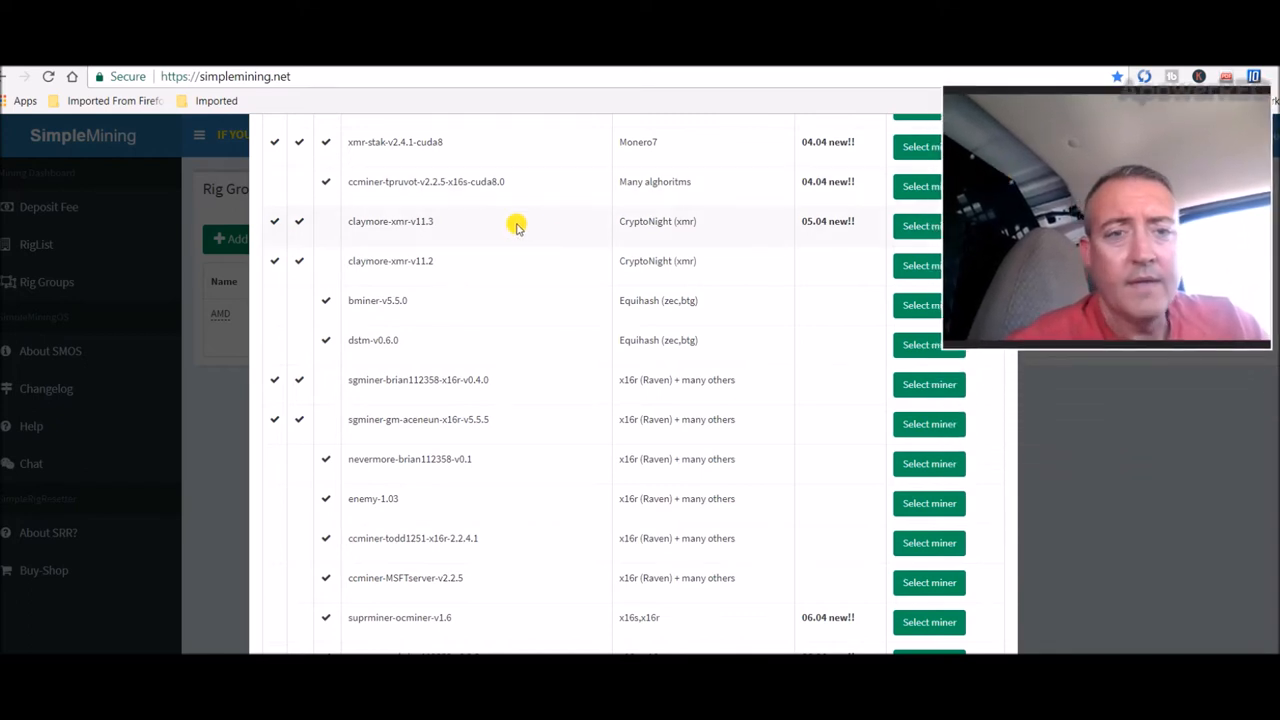
pyautogui.moveTo(367, 358)
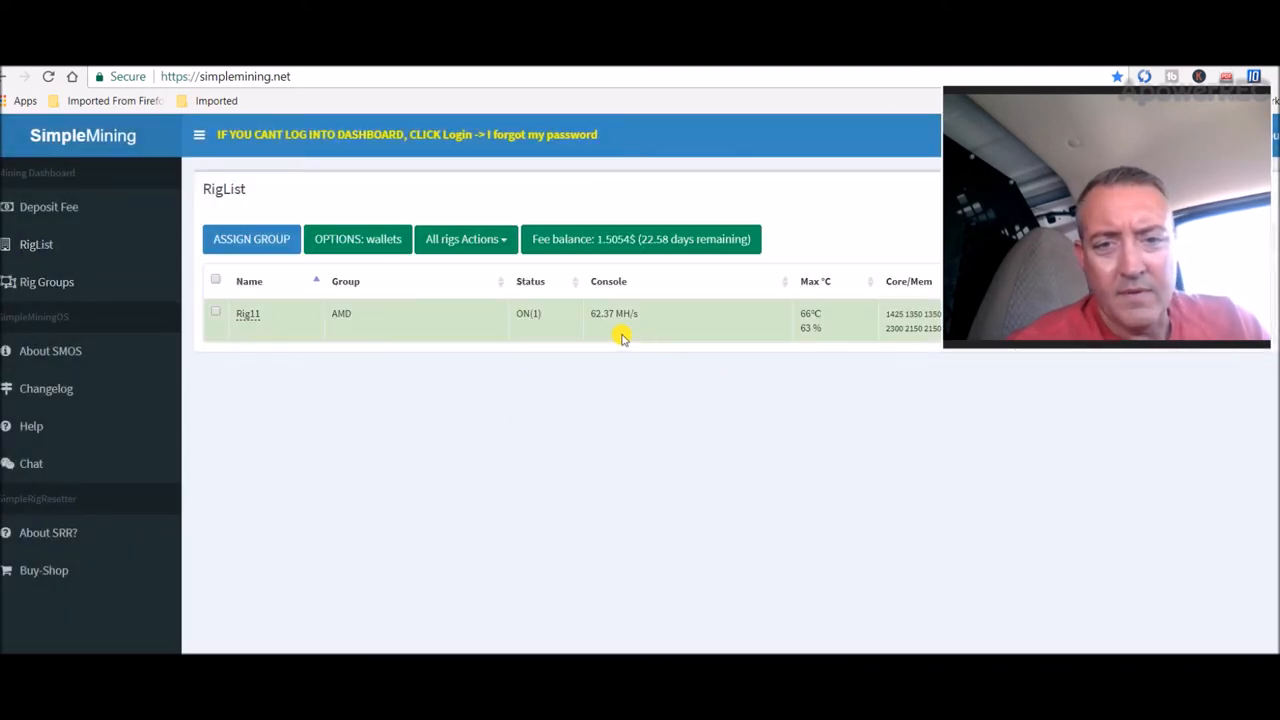
pyautogui.moveTo(1087, 248)
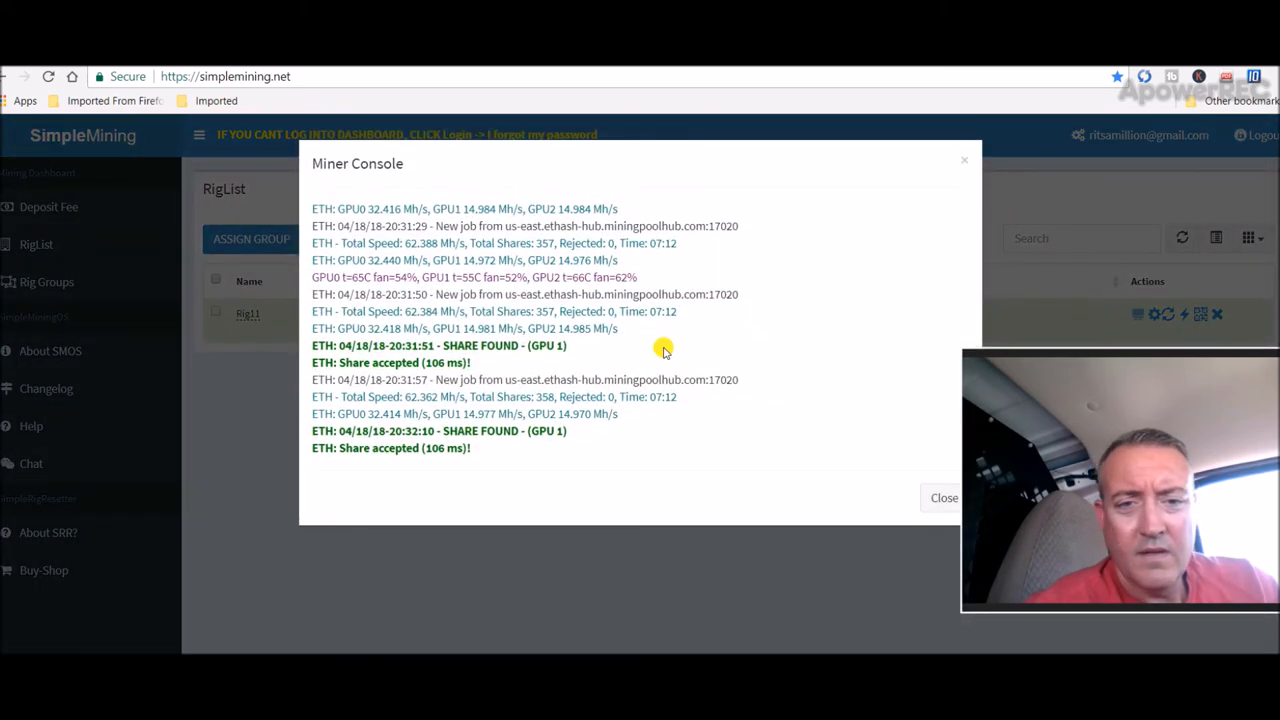
pyautogui.moveTo(674, 318)
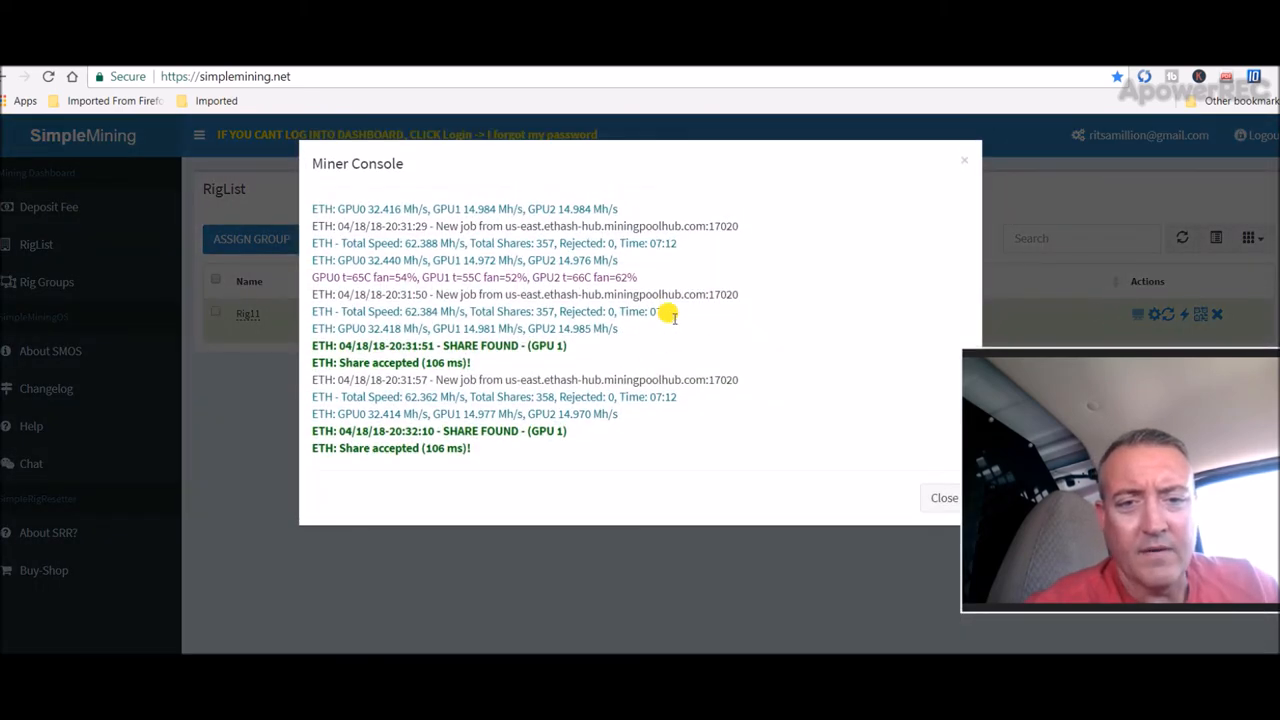
pyautogui.moveTo(1030, 352)
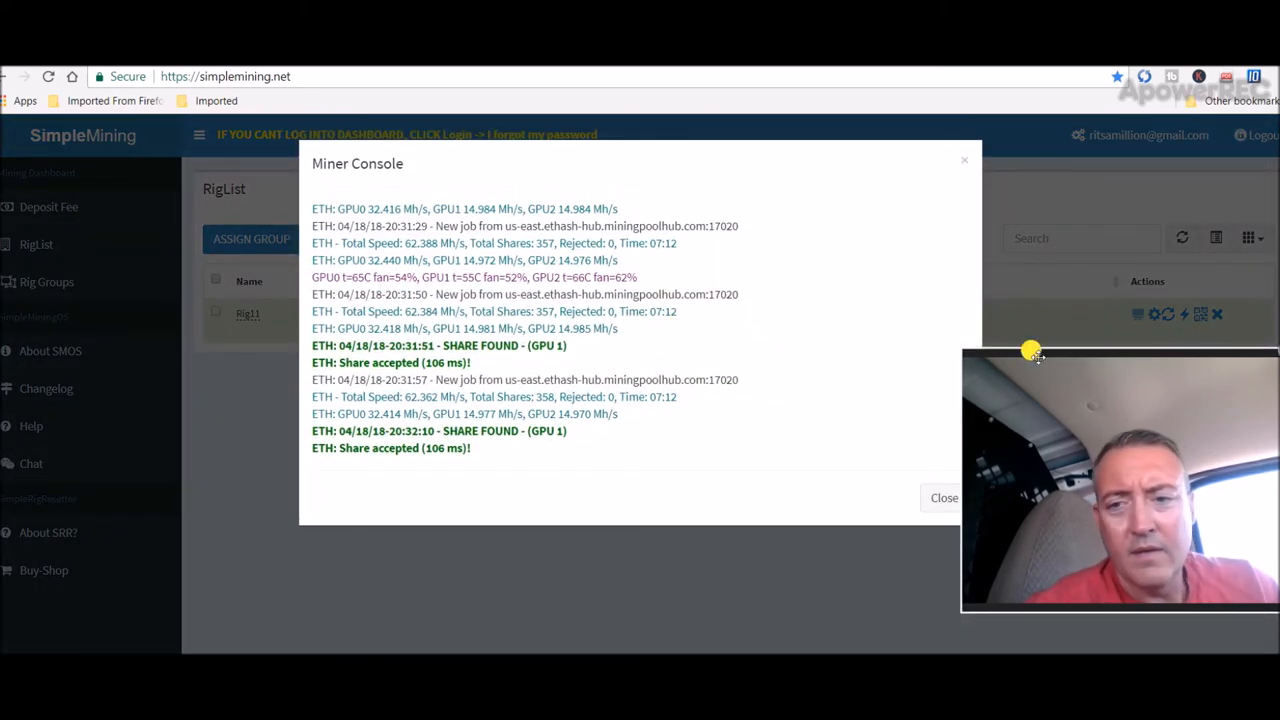
# - Close Rig11's Miner Console after reading its ~62 MH/s log
pyautogui.click(943, 497)
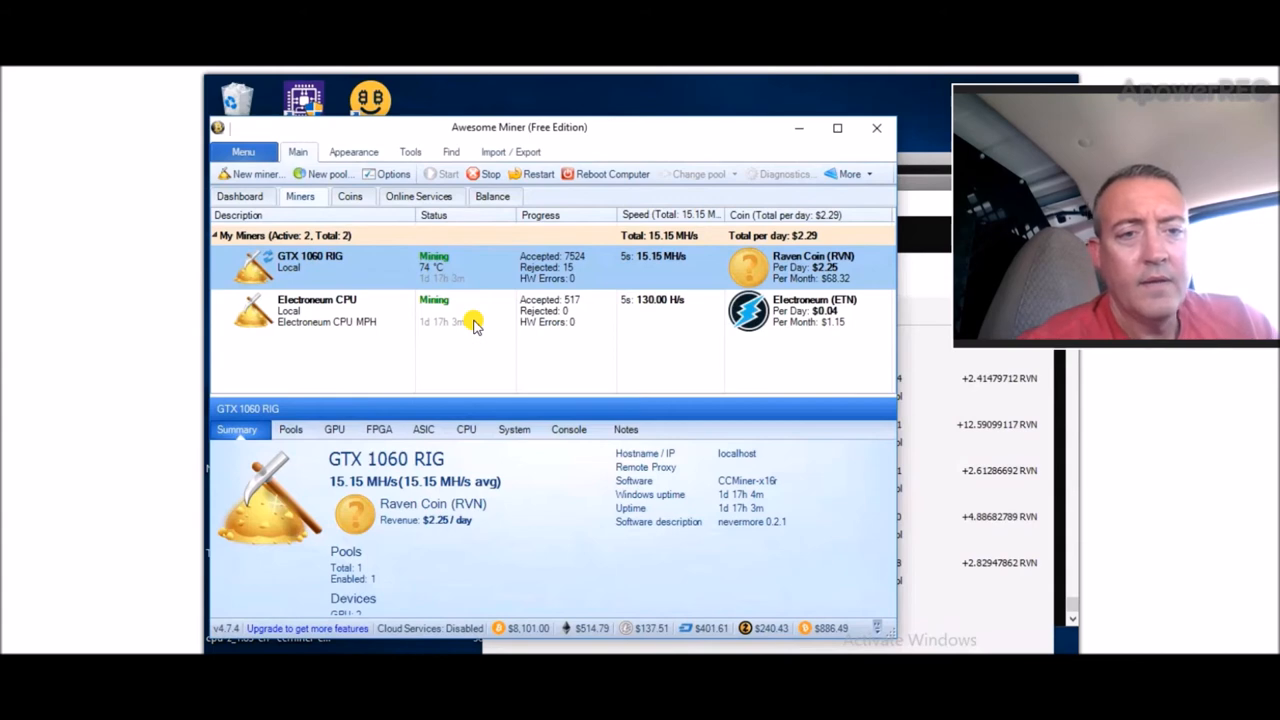
# - Review the Electroneum CPU (130 H/s) and GTX 1060 RIG (≈15 MH/s) miner summaries
pyautogui.click(316, 310)
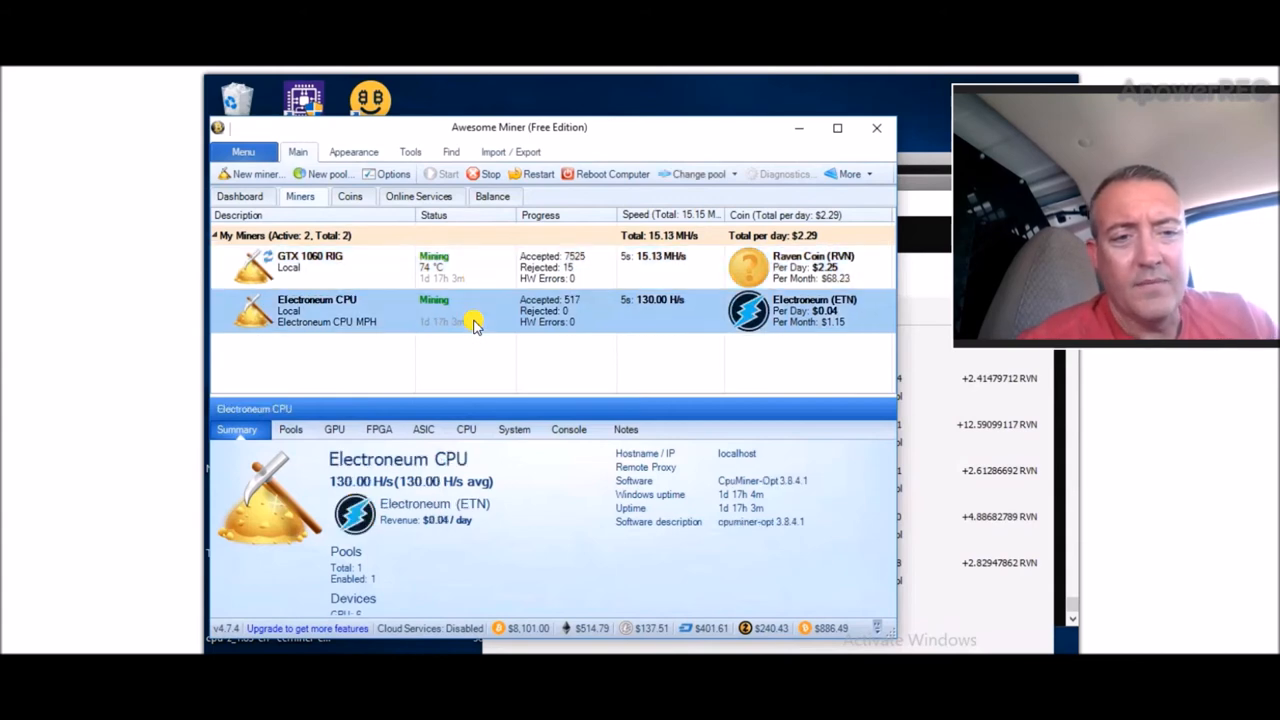
pyautogui.moveTo(610, 310)
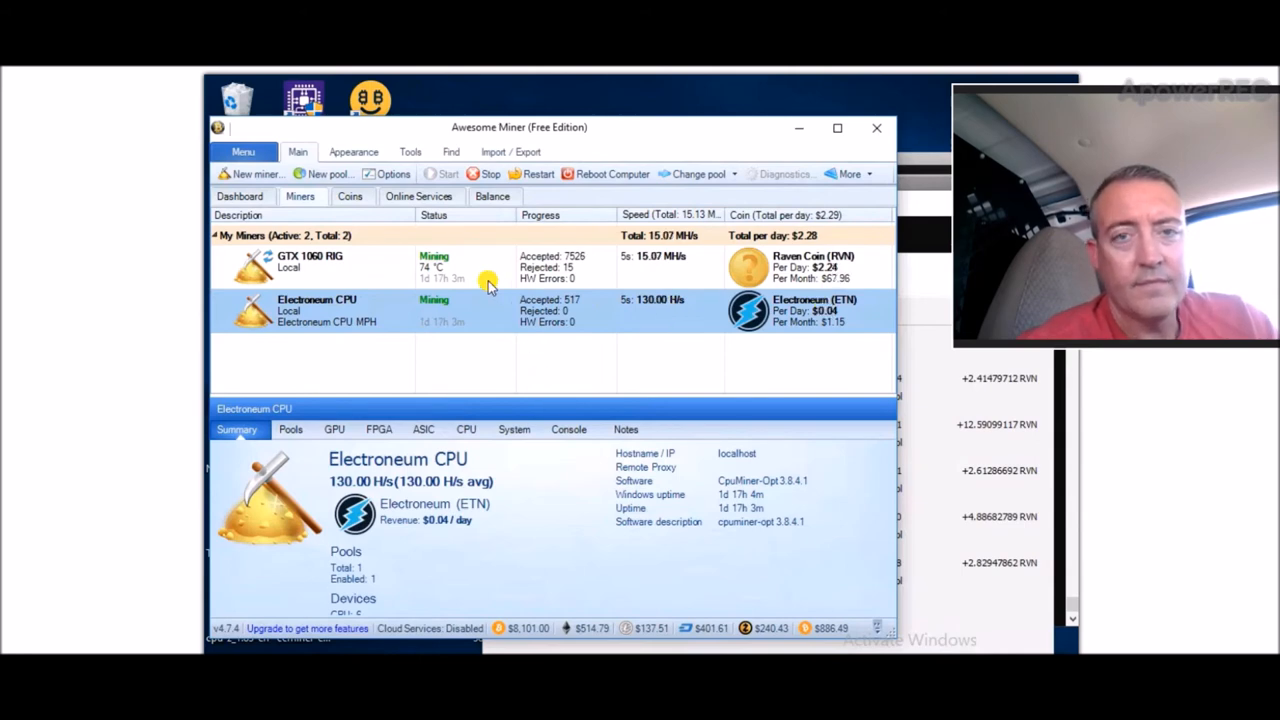
pyautogui.click(310, 262)
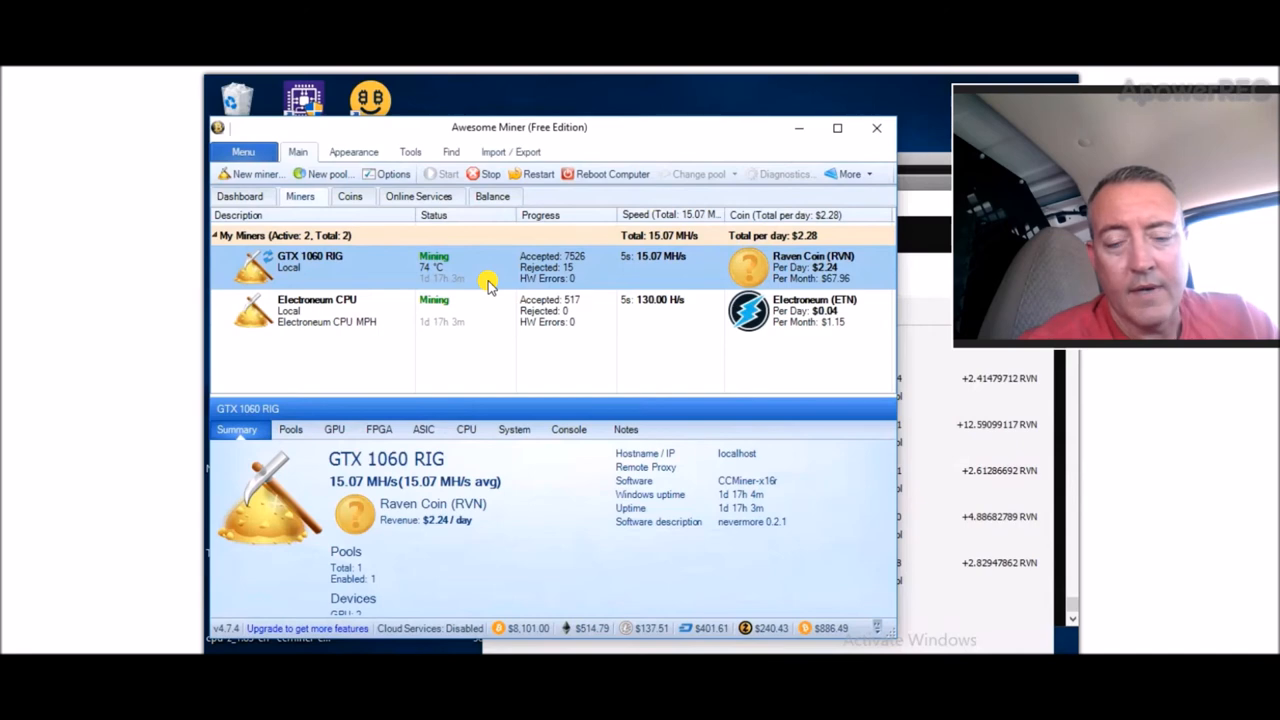
pyautogui.moveTo(900, 345)
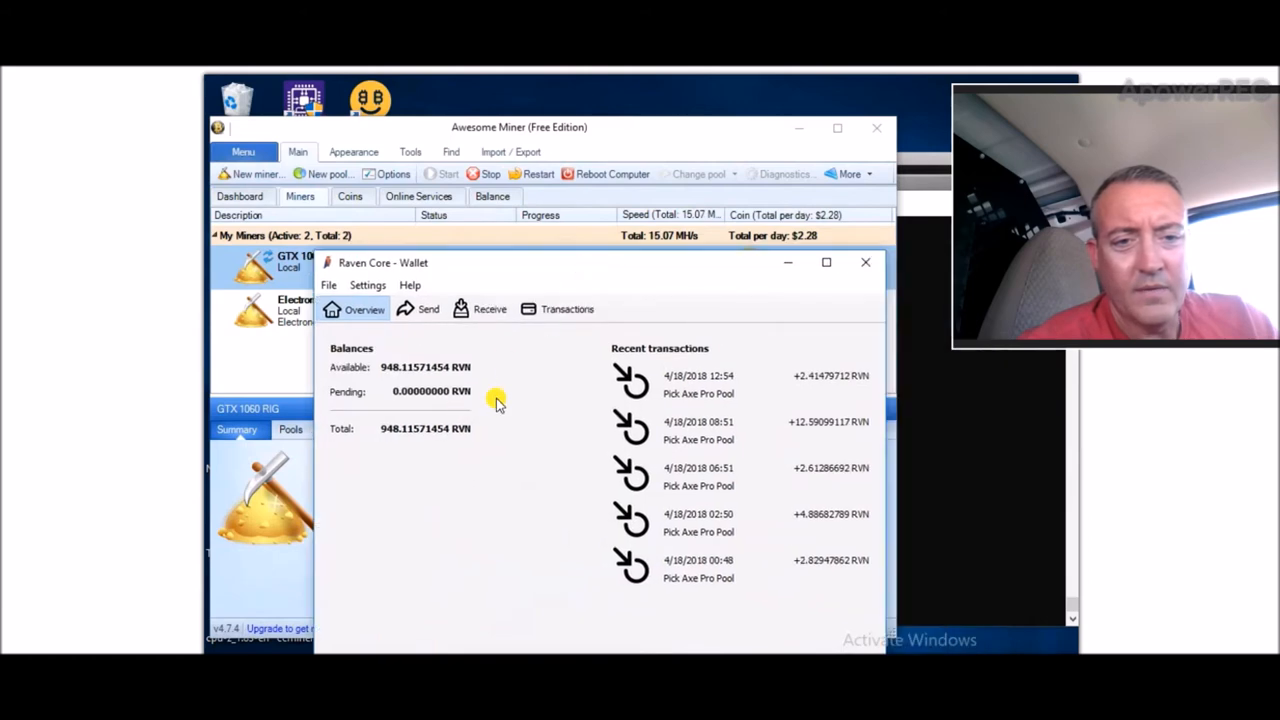
pyautogui.moveTo(557, 410)
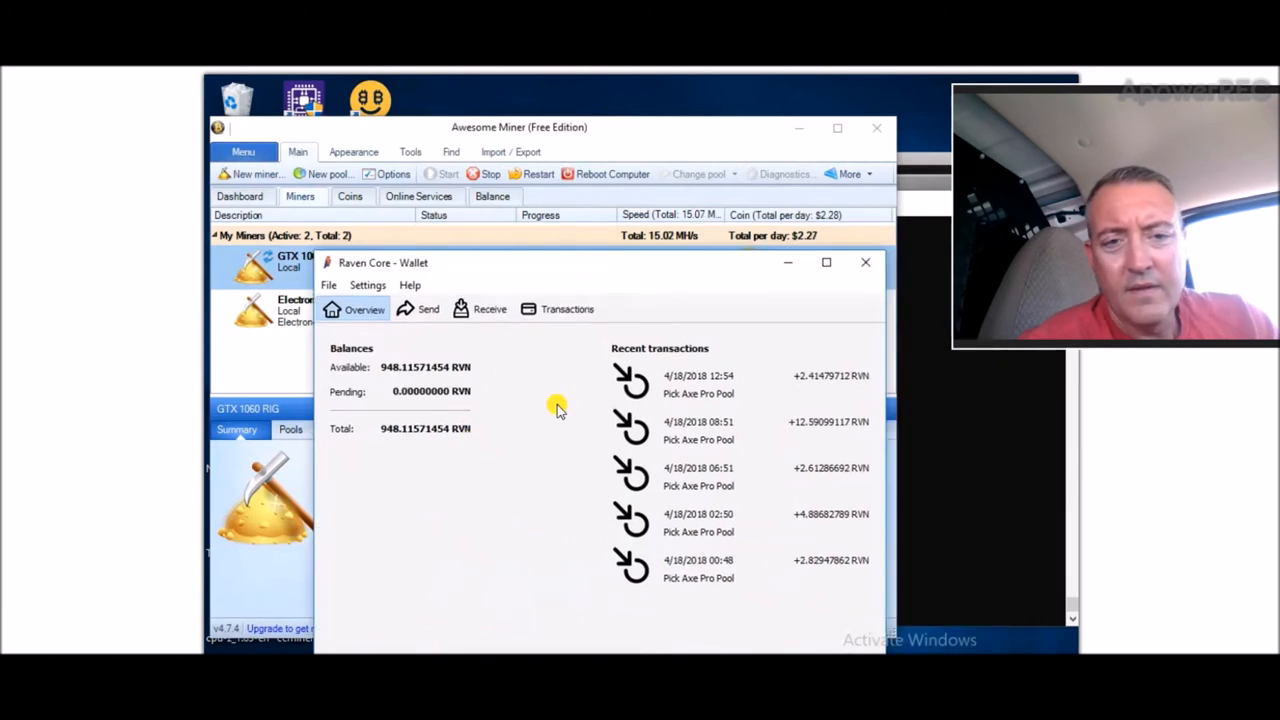
# - Browse the wallet's Pick Axe Pro Pool payout transactions back to late March 2018
pyautogui.click(567, 309)
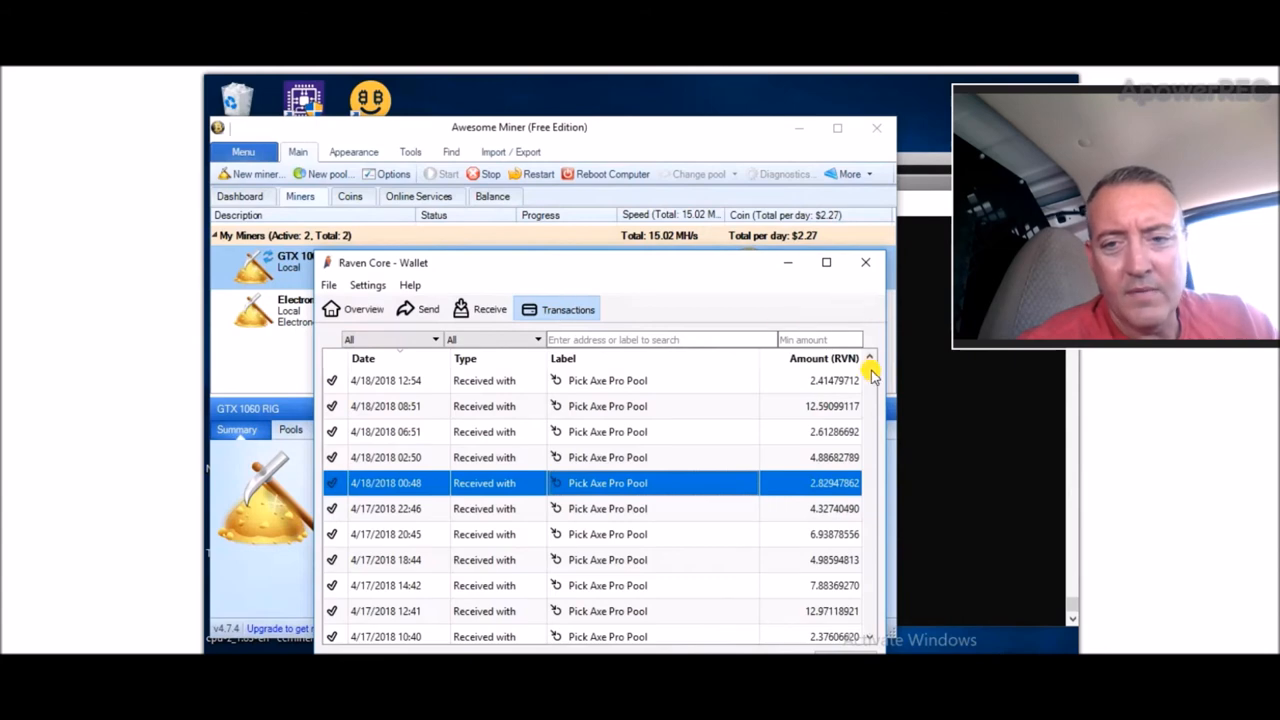
pyautogui.scroll(-3)
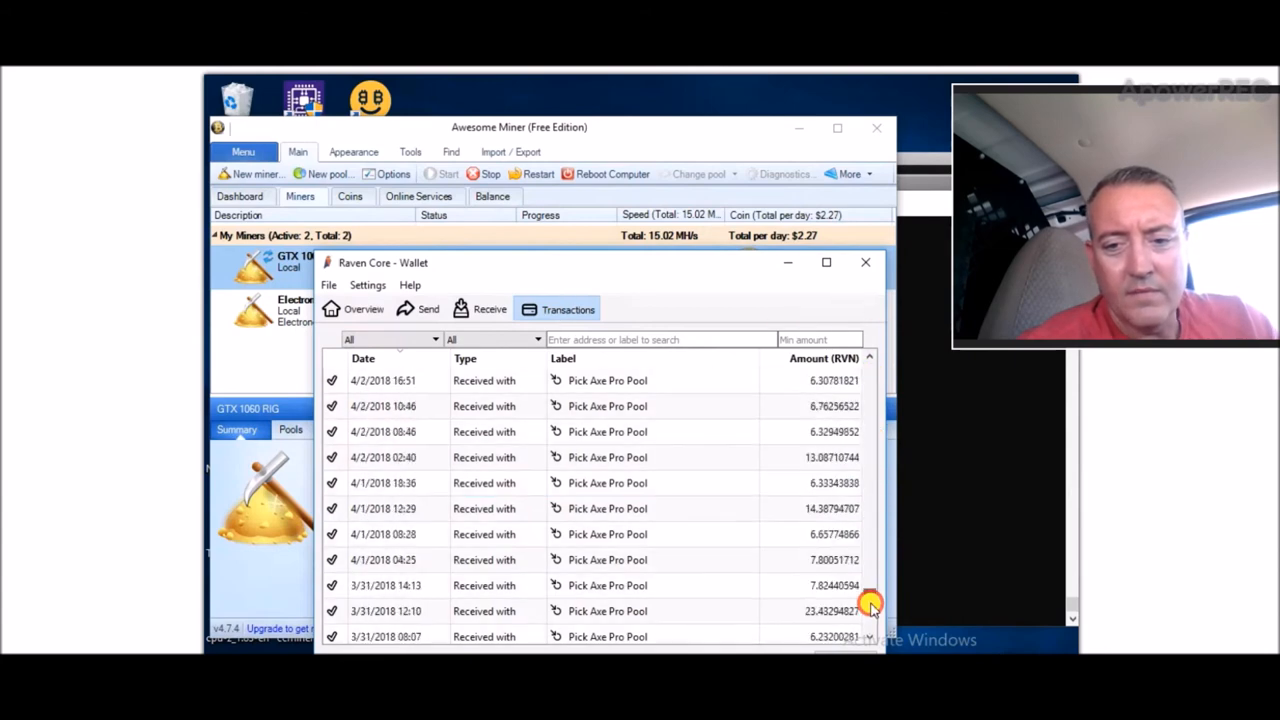
pyautogui.scroll(-3)
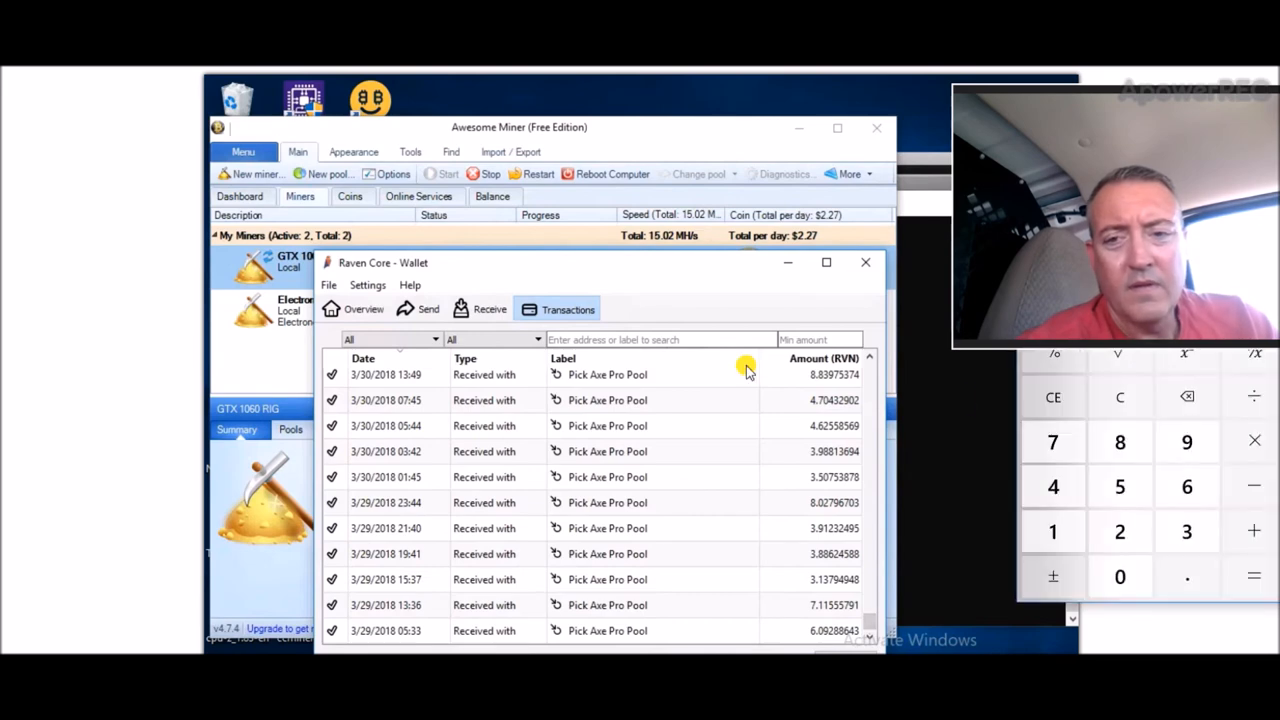
pyautogui.moveTo(1090, 248)
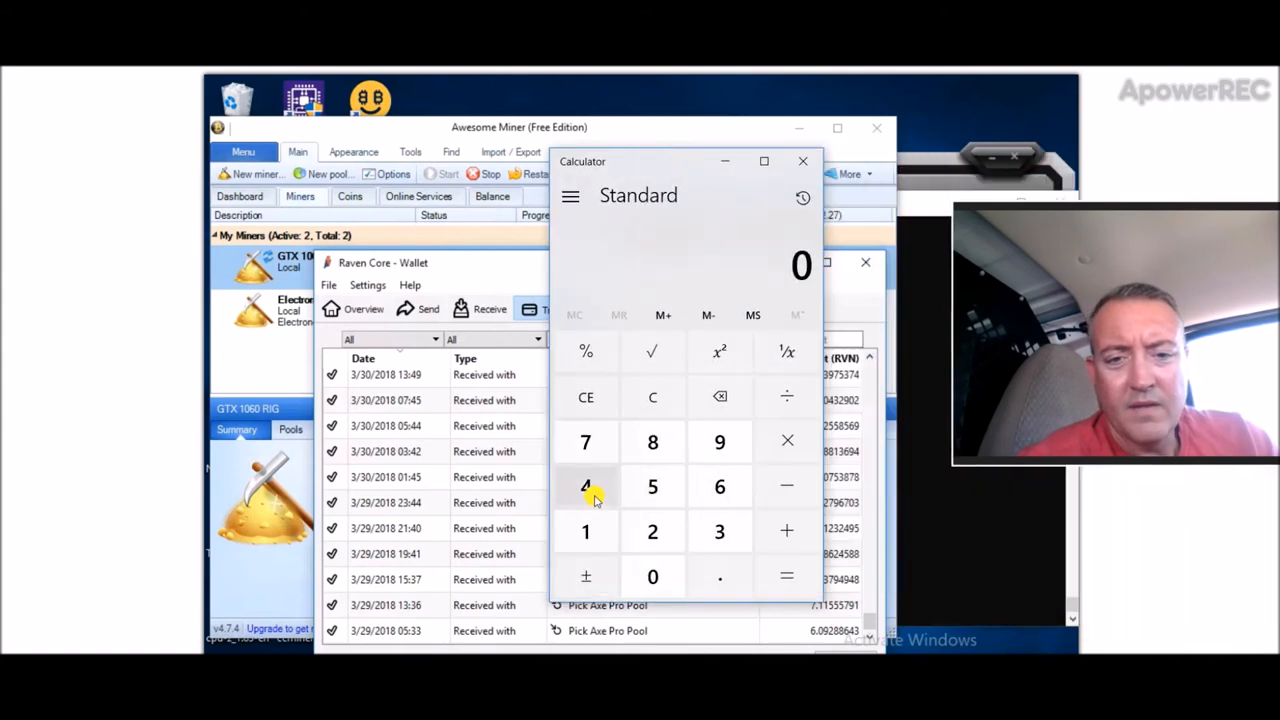
# - Enter the 948 RVN total and divide it by 3 for a weekly average
pyautogui.click(652, 442)
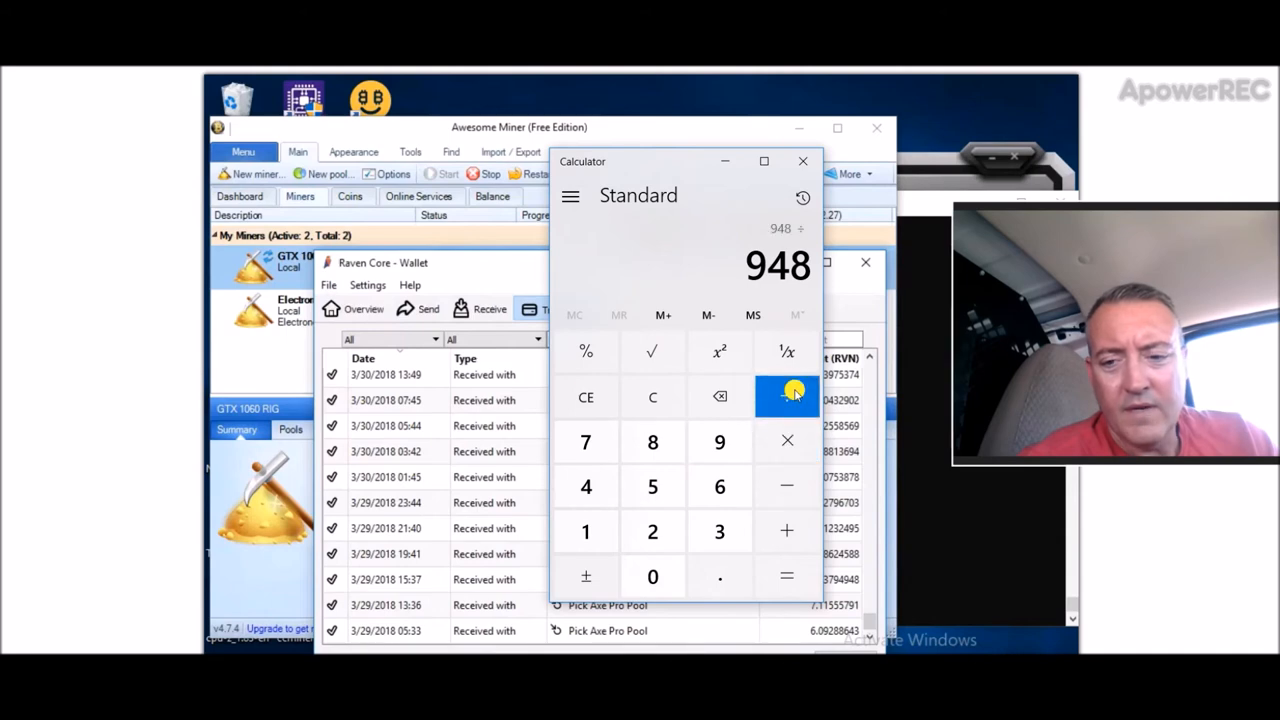
pyautogui.click(787, 576)
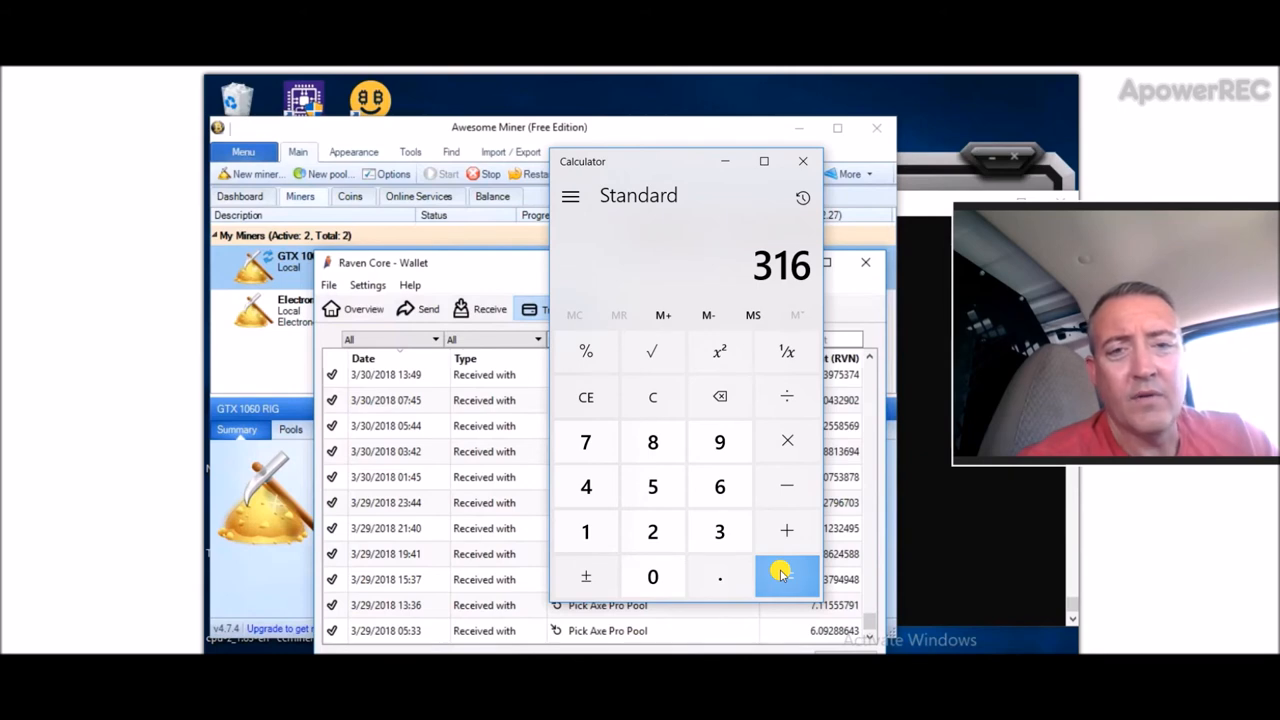
pyautogui.moveTo(752, 252)
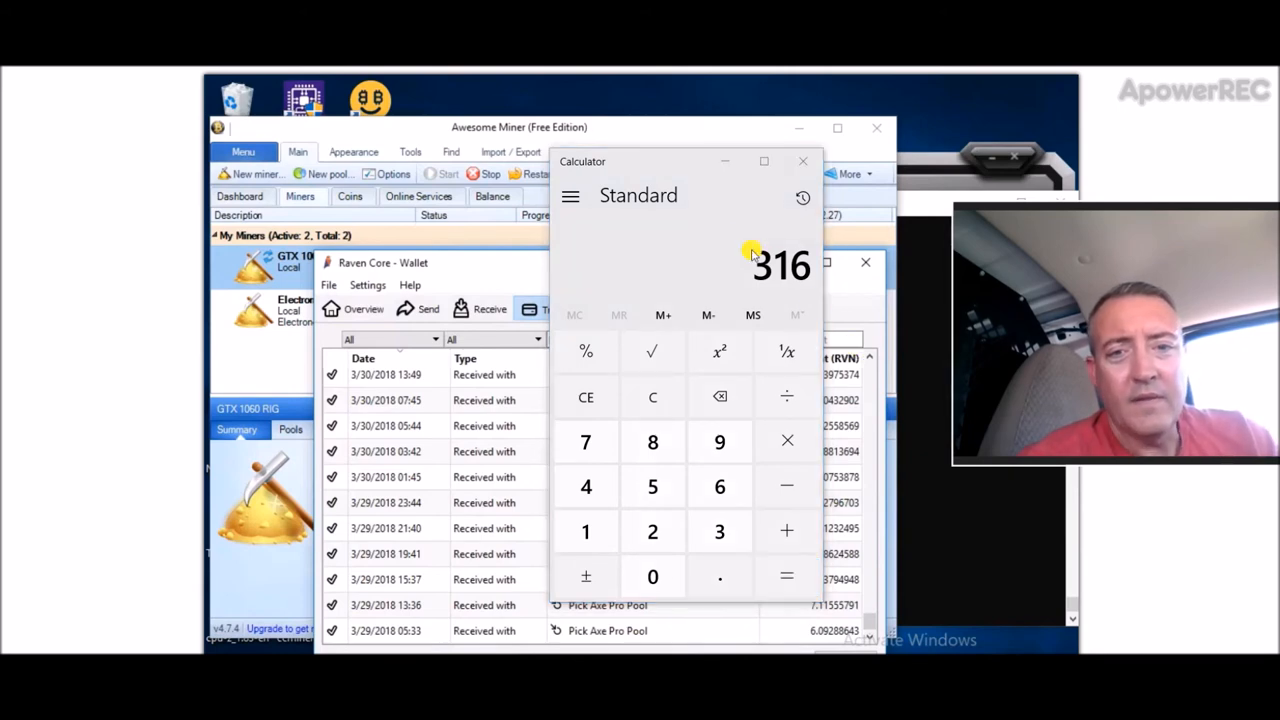
pyautogui.moveTo(630, 147)
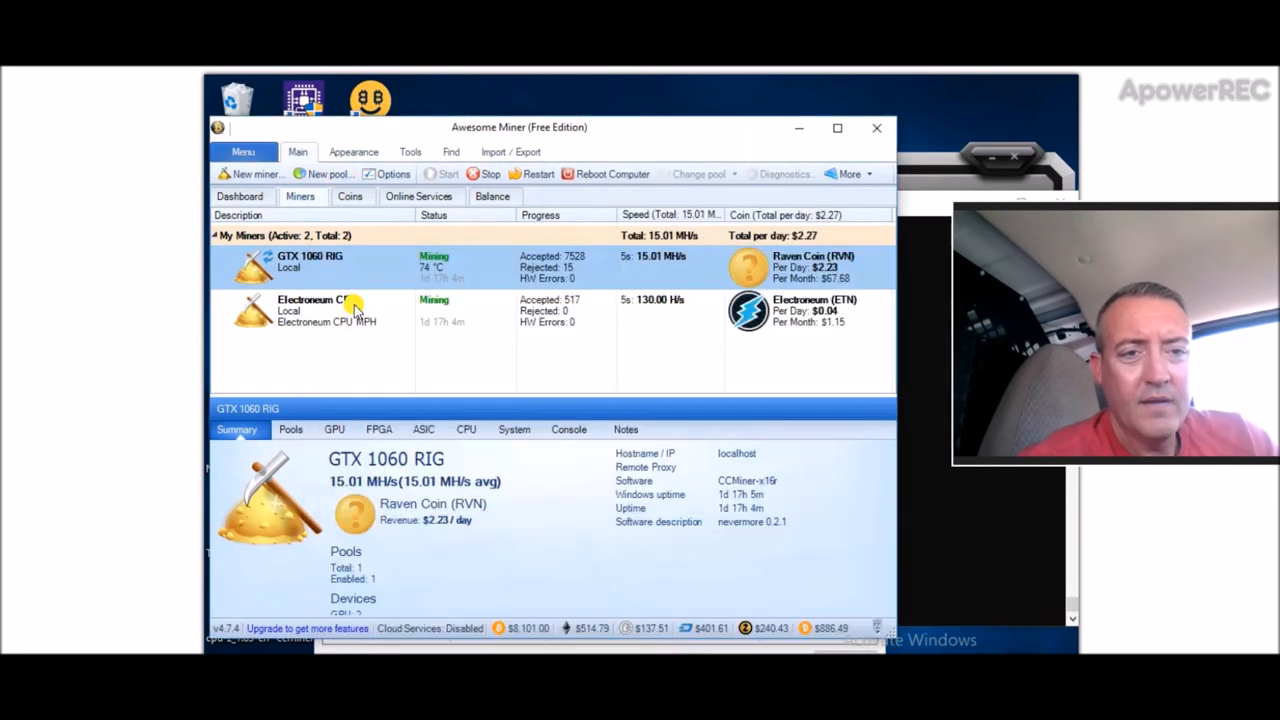
pyautogui.moveTo(350, 275)
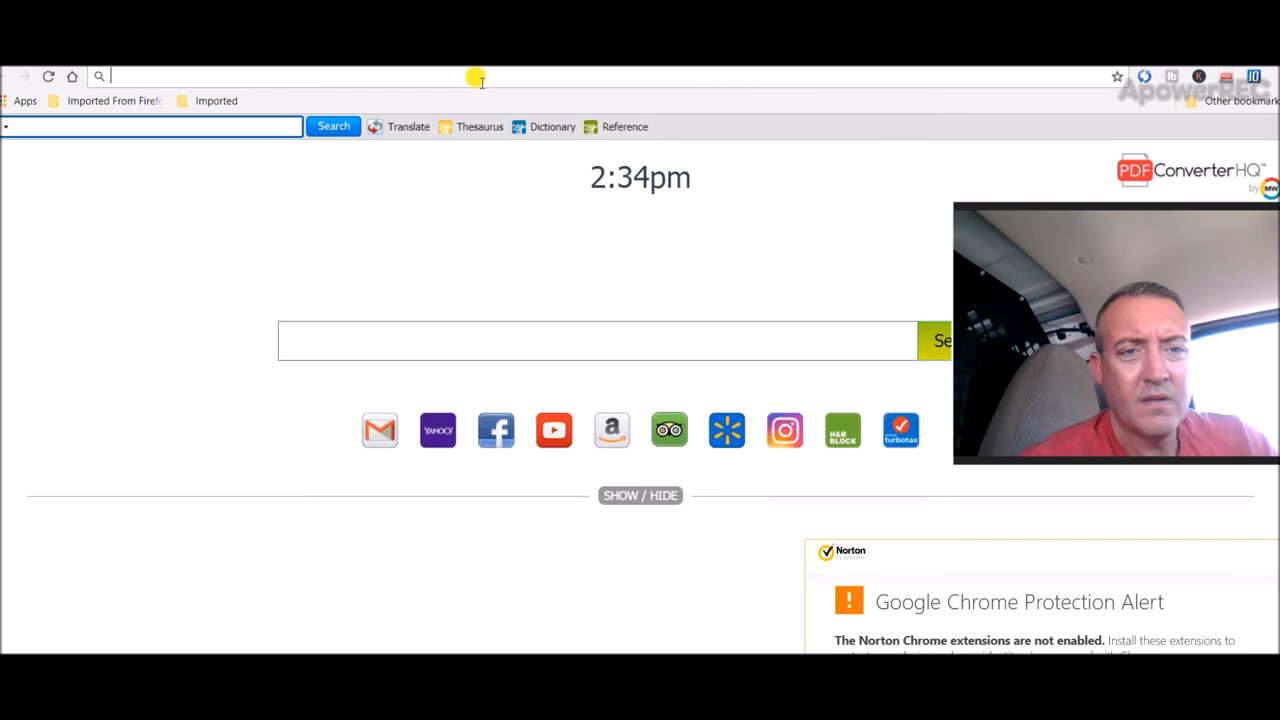
# - Reach CoinMarketCap from bookmarks and look up Ravencoin's price (≈$0.0335)
pyautogui.click(114, 100)
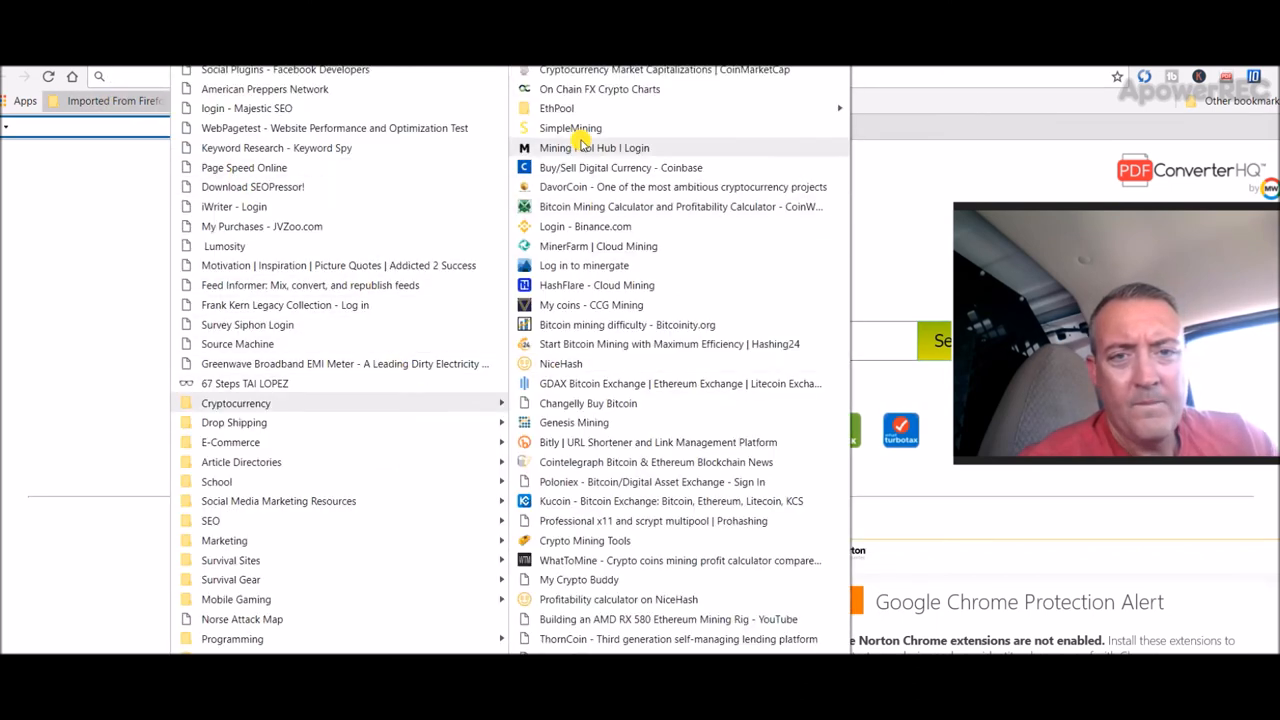
pyautogui.click(662, 69)
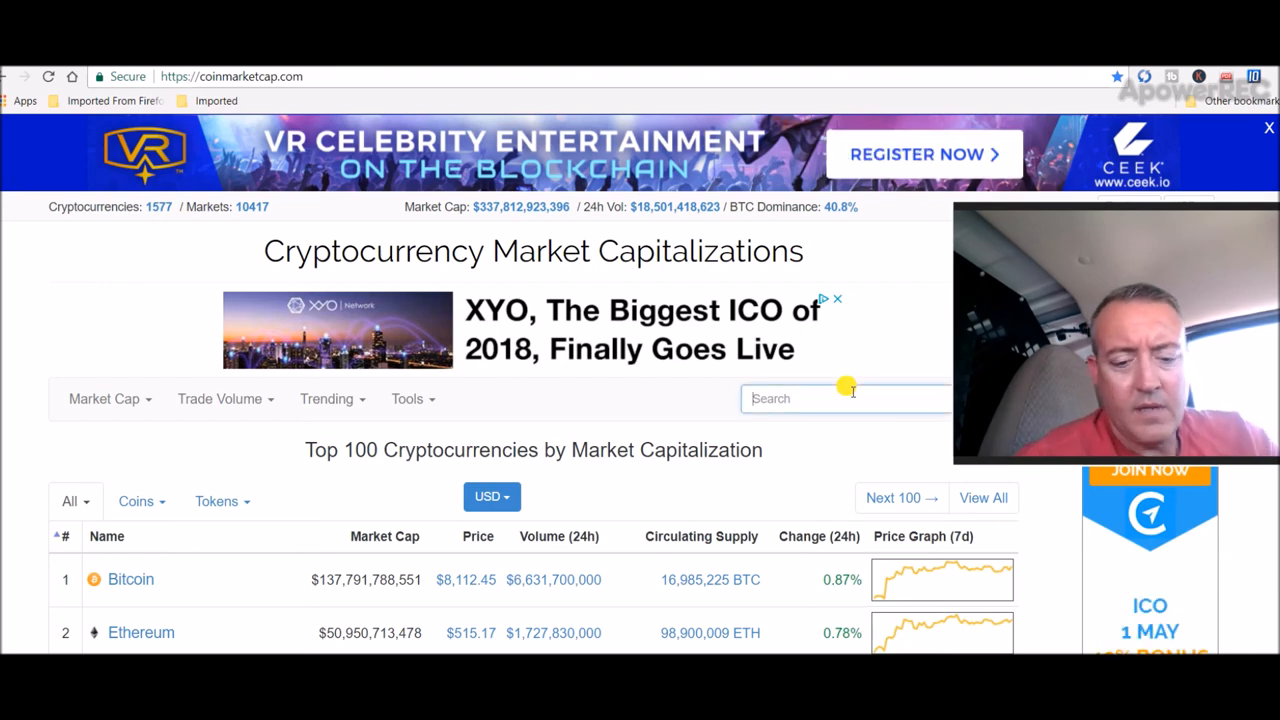
pyautogui.write('rv')
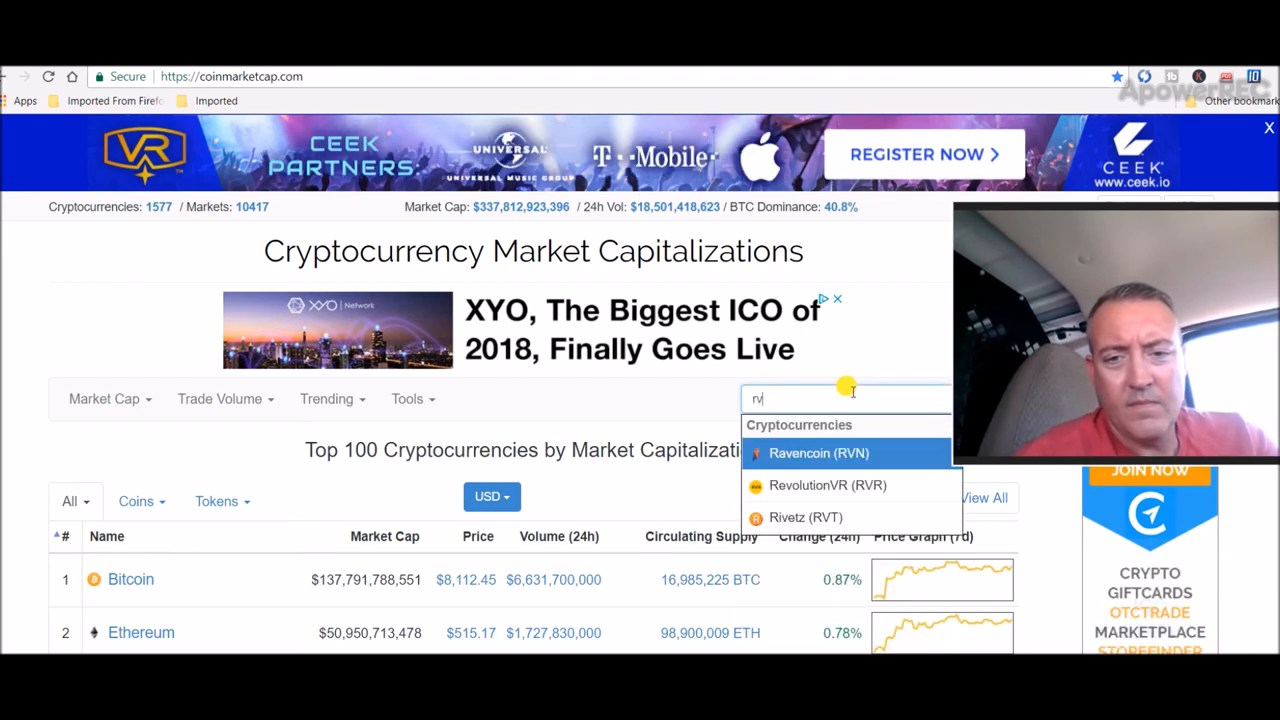
pyautogui.click(818, 453)
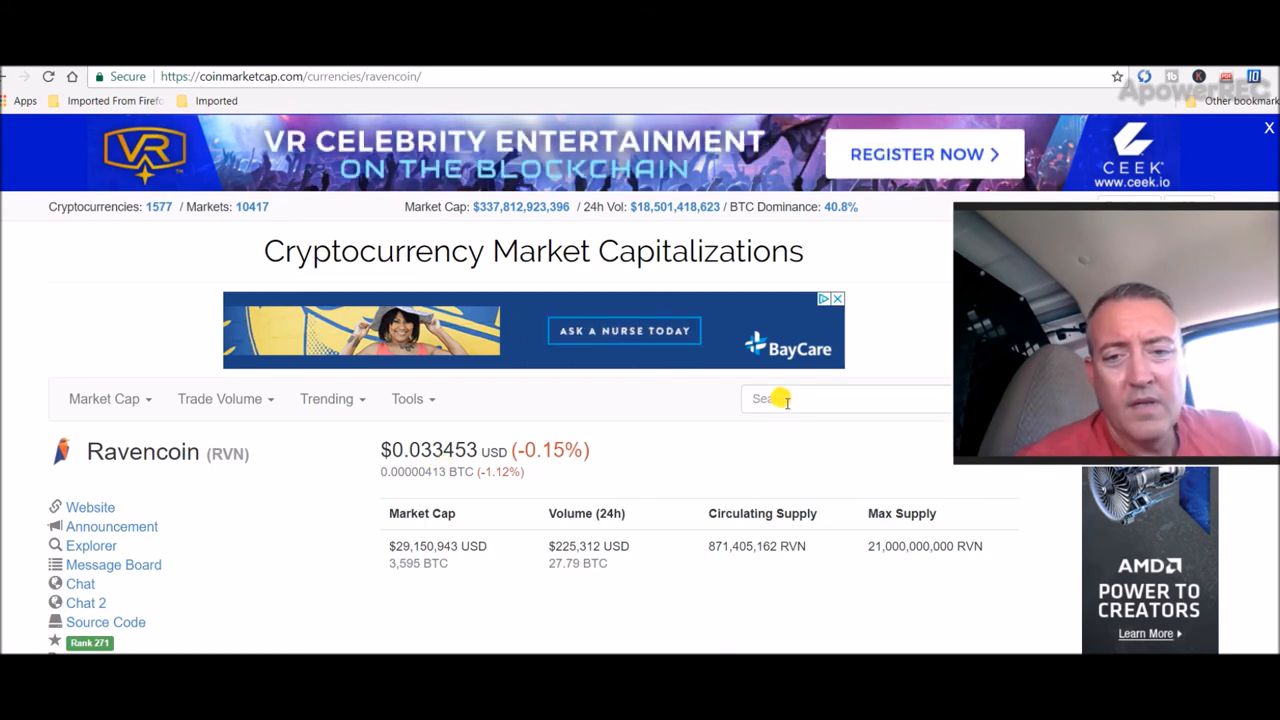
# - Search 'ver' and look up Verge (XVG) at about $0.069
pyautogui.write('ver')
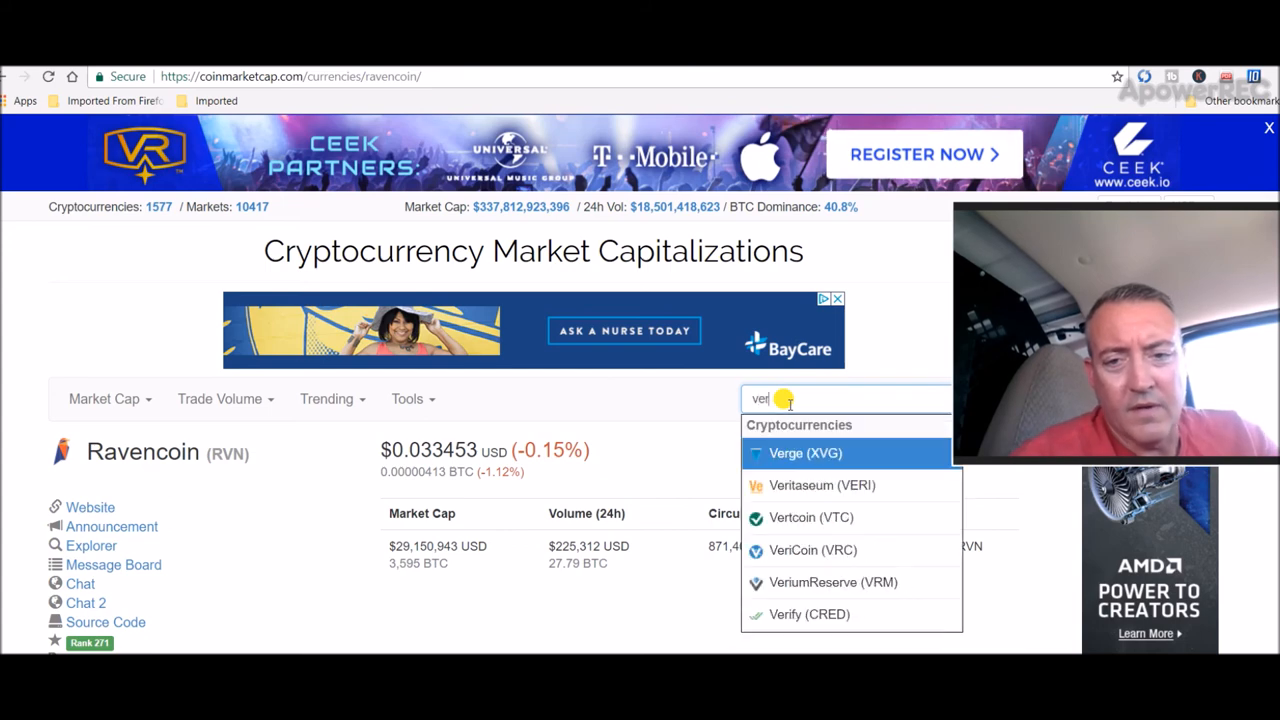
pyautogui.click(805, 453)
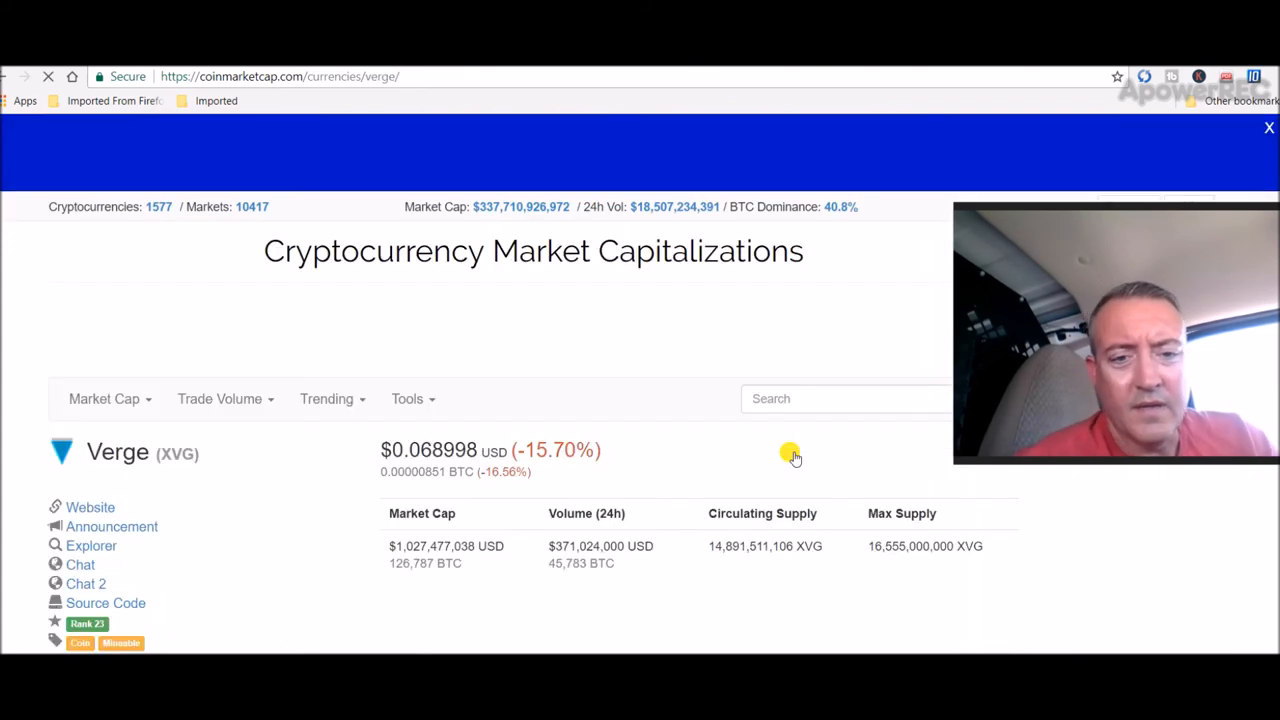